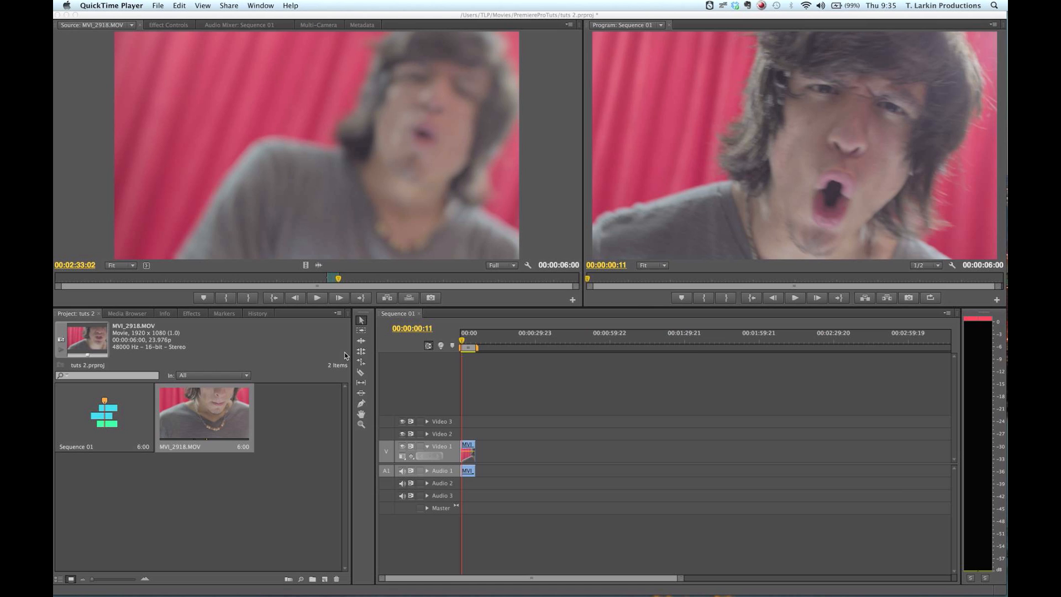
mouse_move(198, 316)
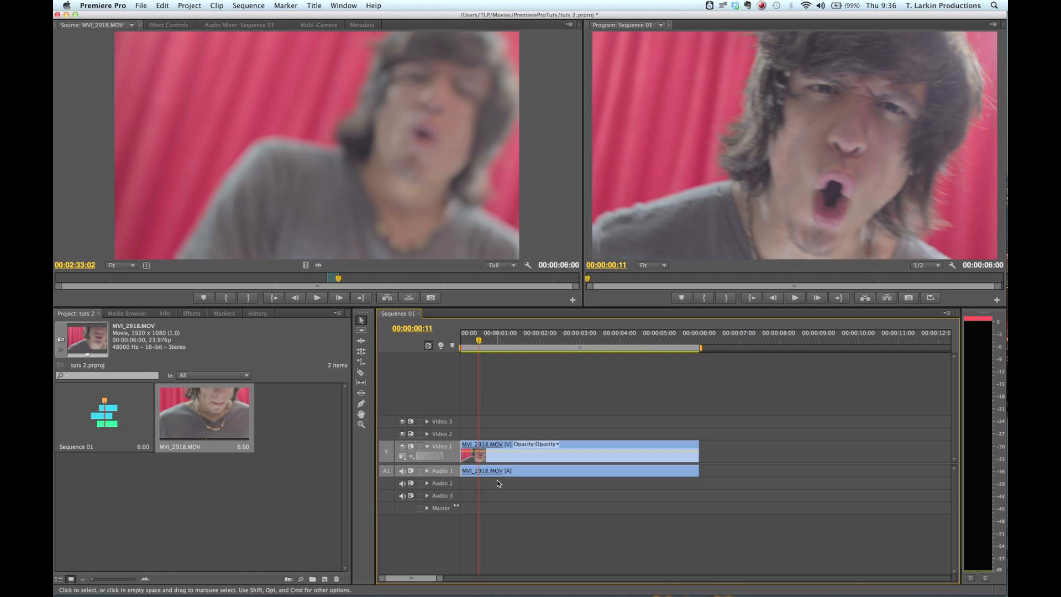
Step: Bring up the Effects panel listing the effect categories
left_click(191, 313)
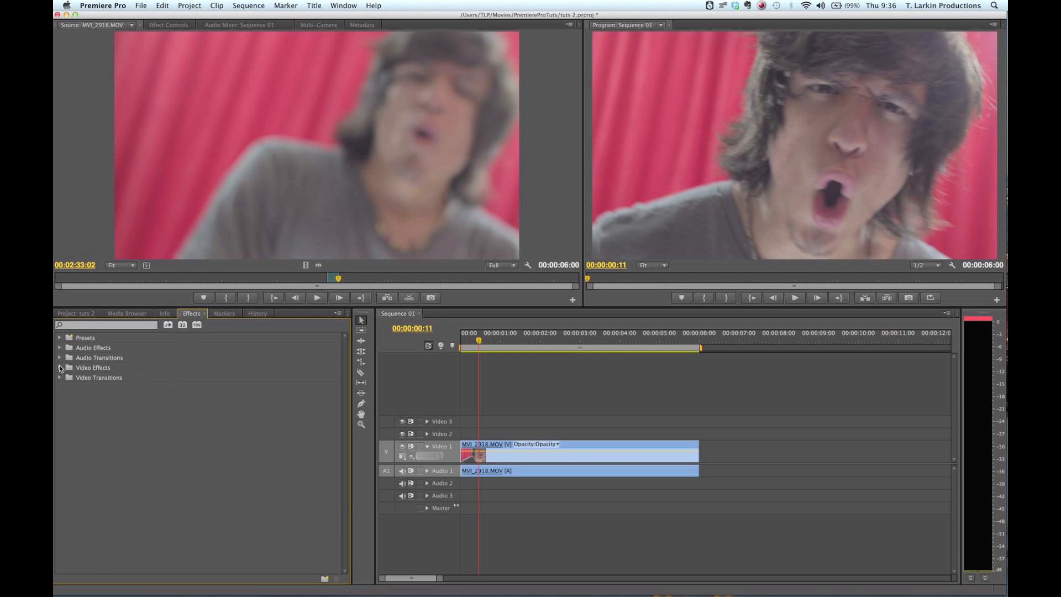
Step: Expand the Video Effects folder to show its categories
left_click(60, 367)
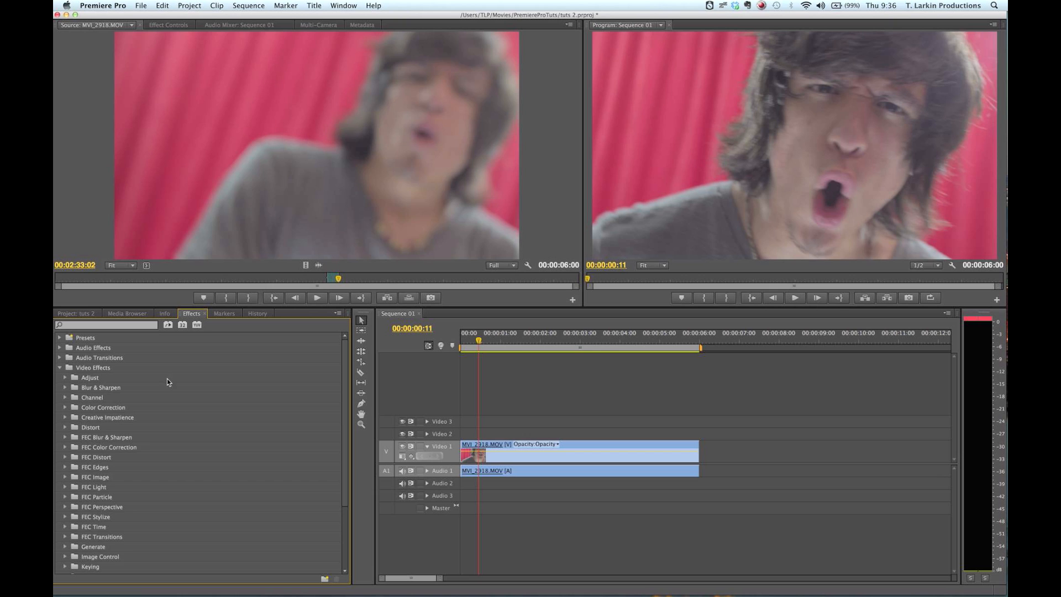
mouse_move(178, 385)
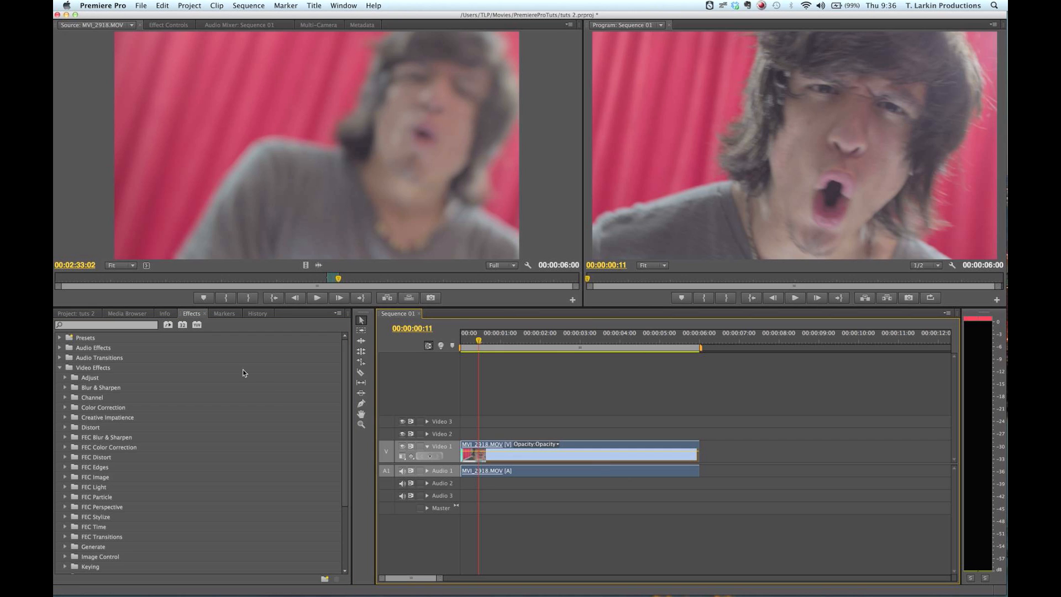
mouse_move(580, 372)
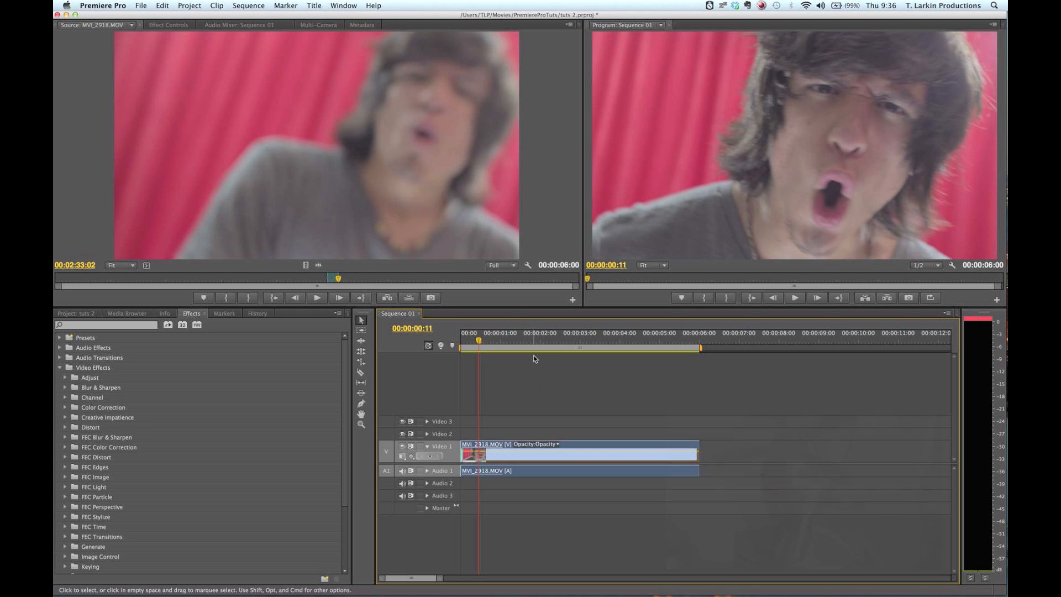
mouse_move(488, 349)
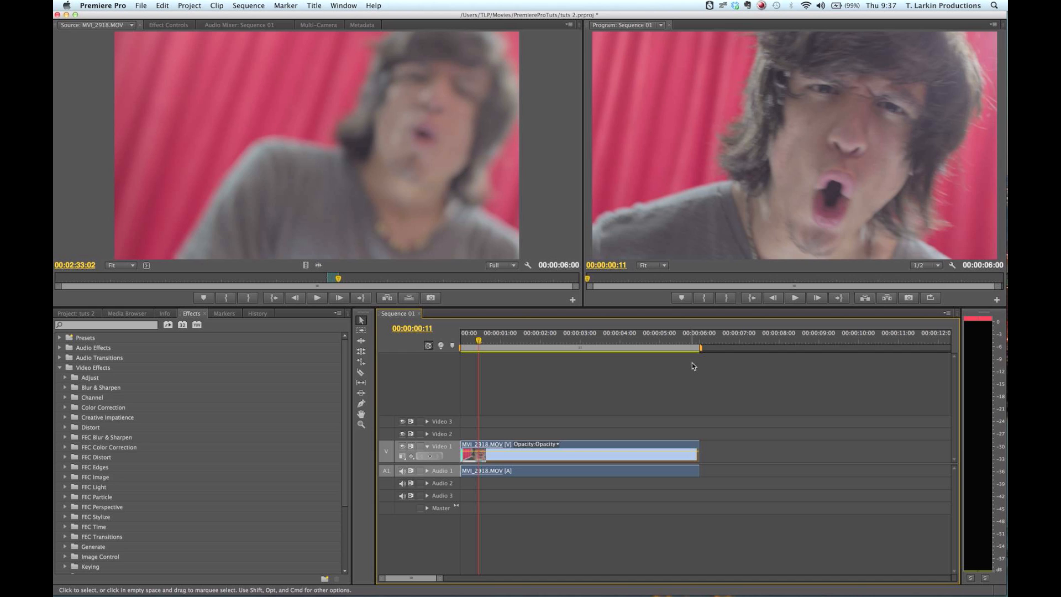
mouse_move(254, 360)
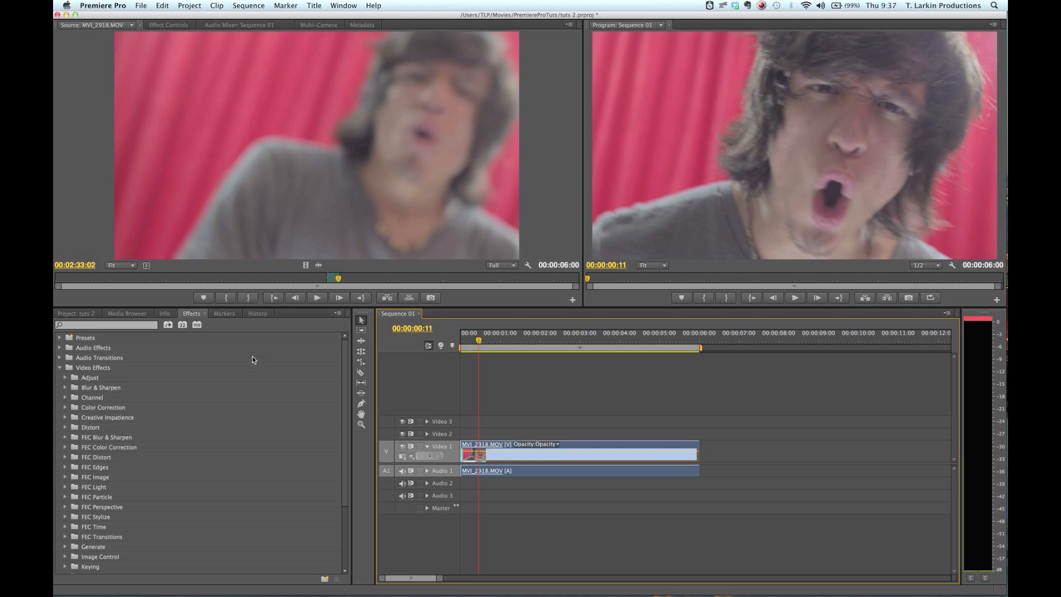
left_click(105, 325)
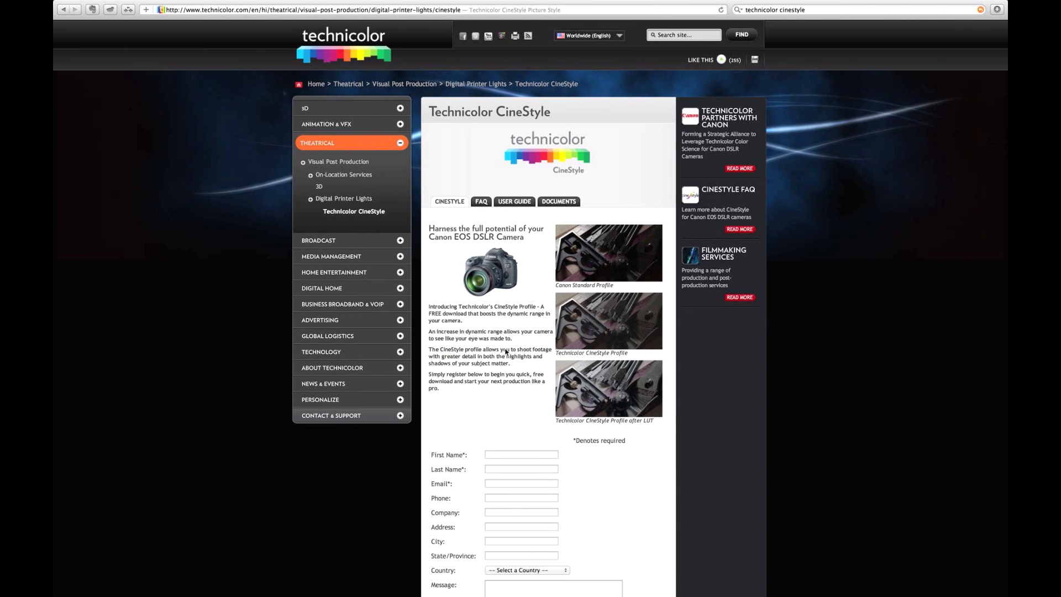
mouse_move(611, 167)
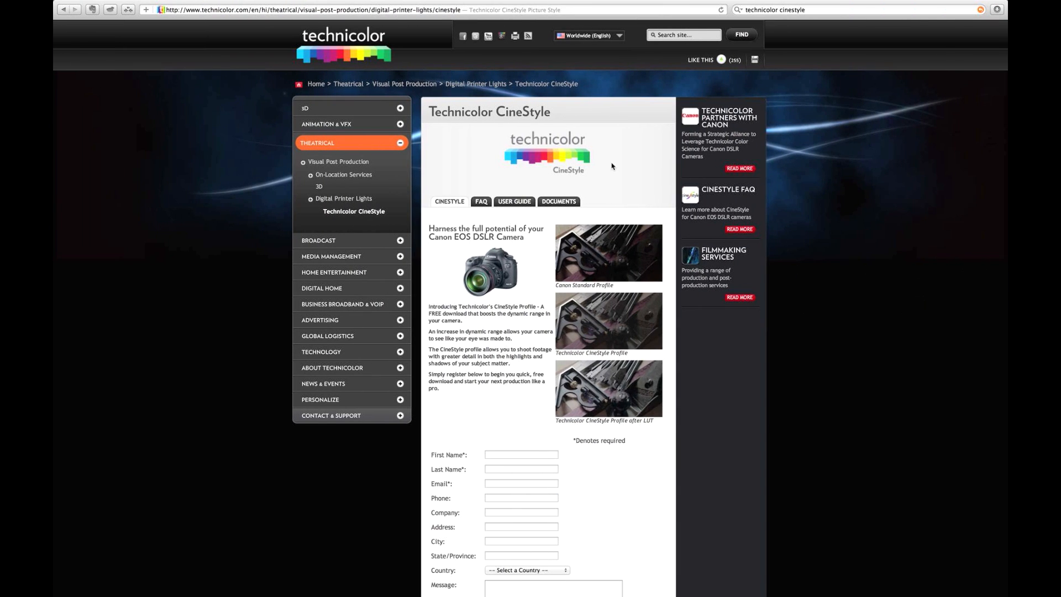
mouse_move(540, 270)
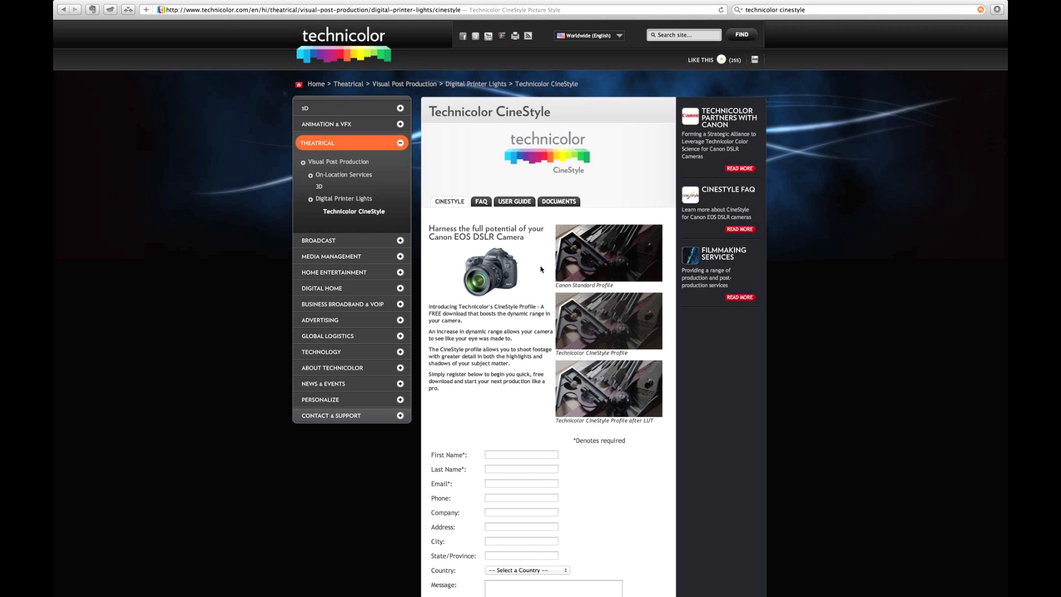
mouse_move(576, 203)
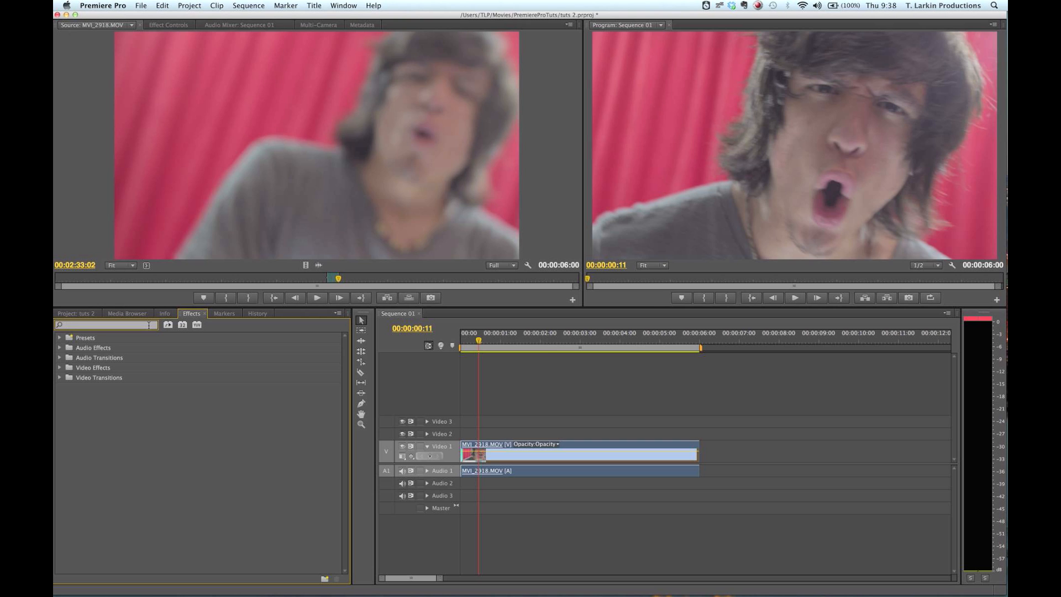
Step: Search the effects for 'curves', save the project, and apply RGB Curves to the clip
type("c")
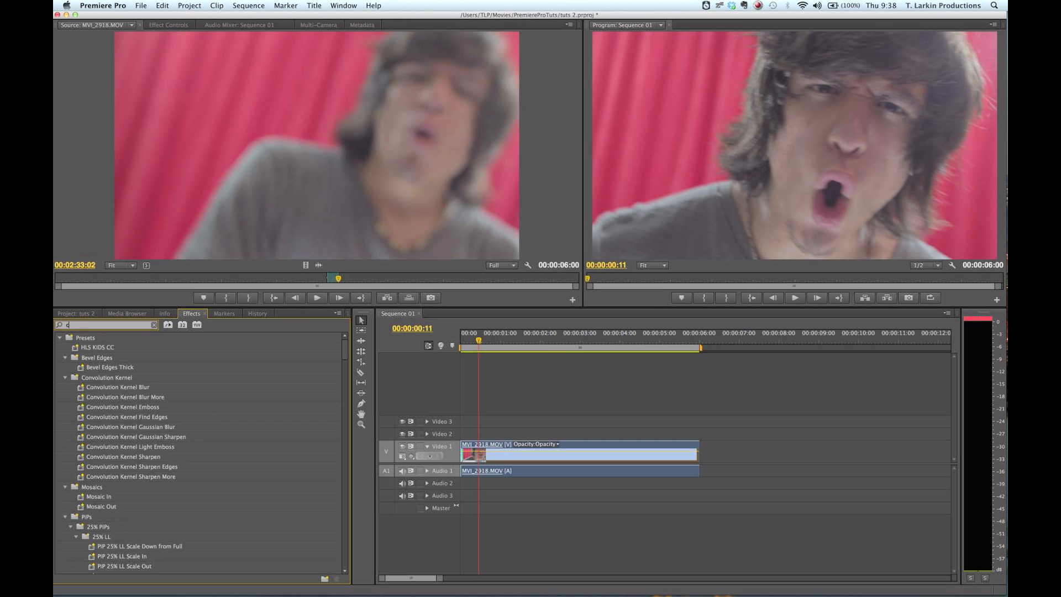
type("urves")
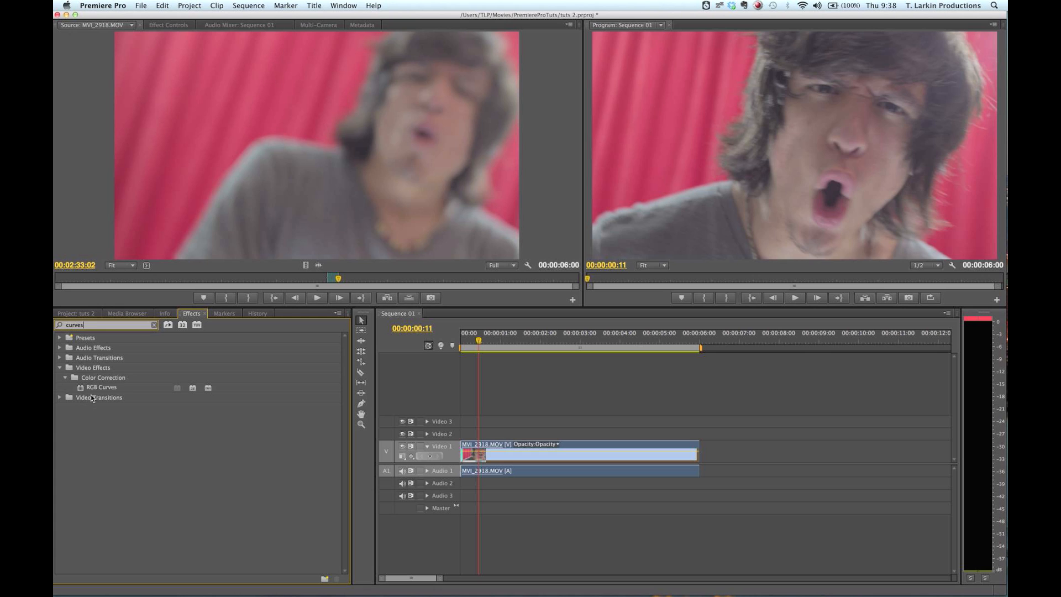
left_click(102, 387)
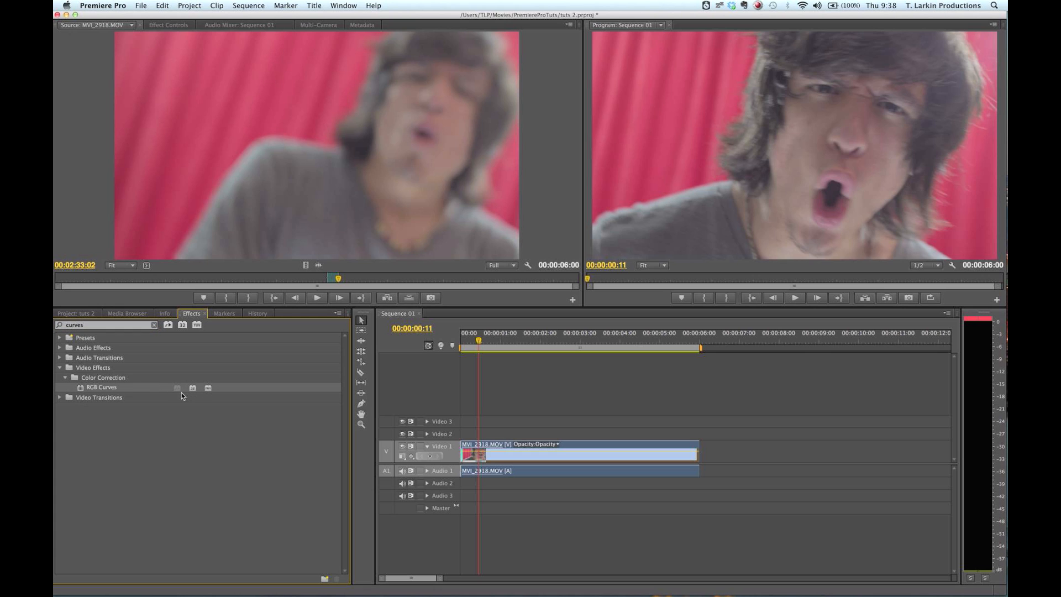
key("cmd+s")
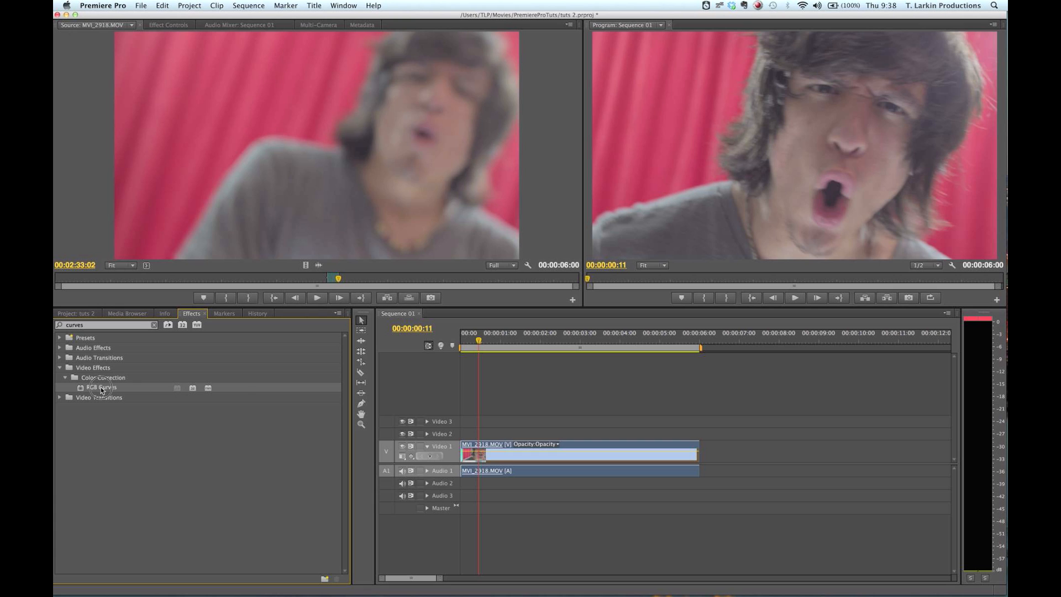
left_click_drag(102, 387, 491, 446)
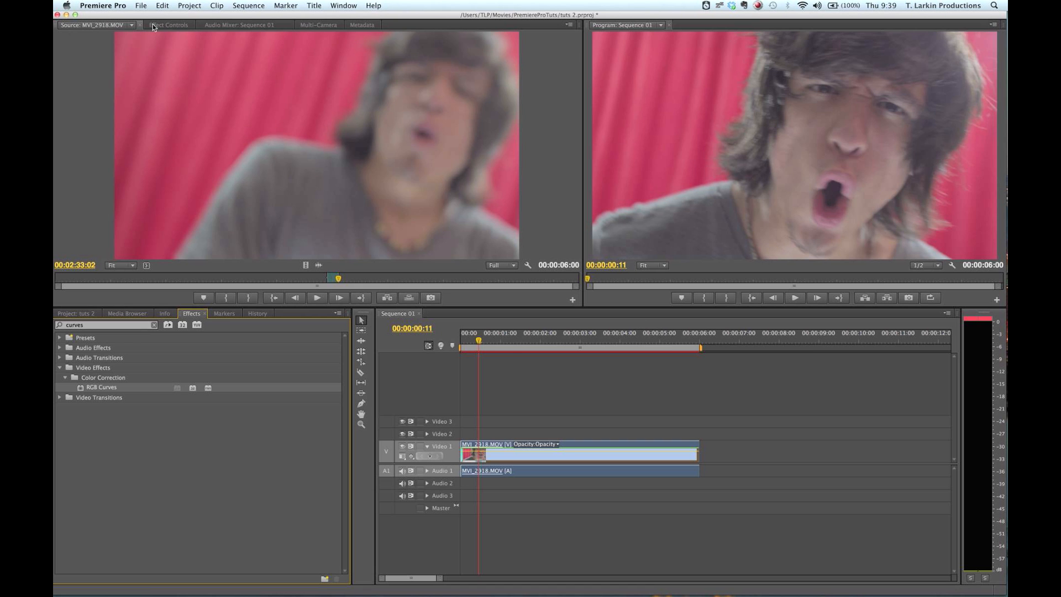
left_click(168, 25)
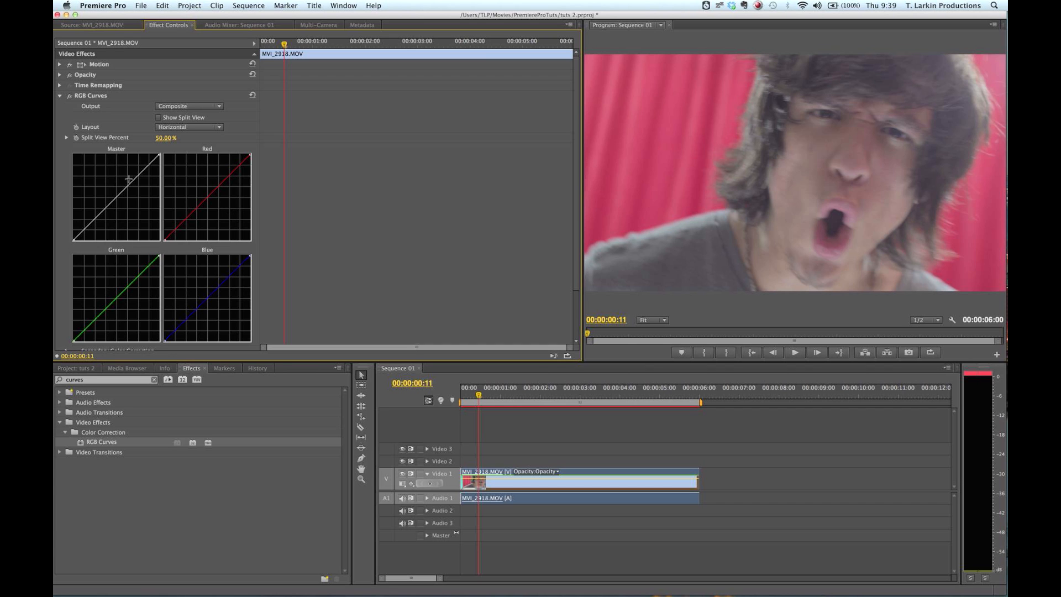
mouse_move(221, 243)
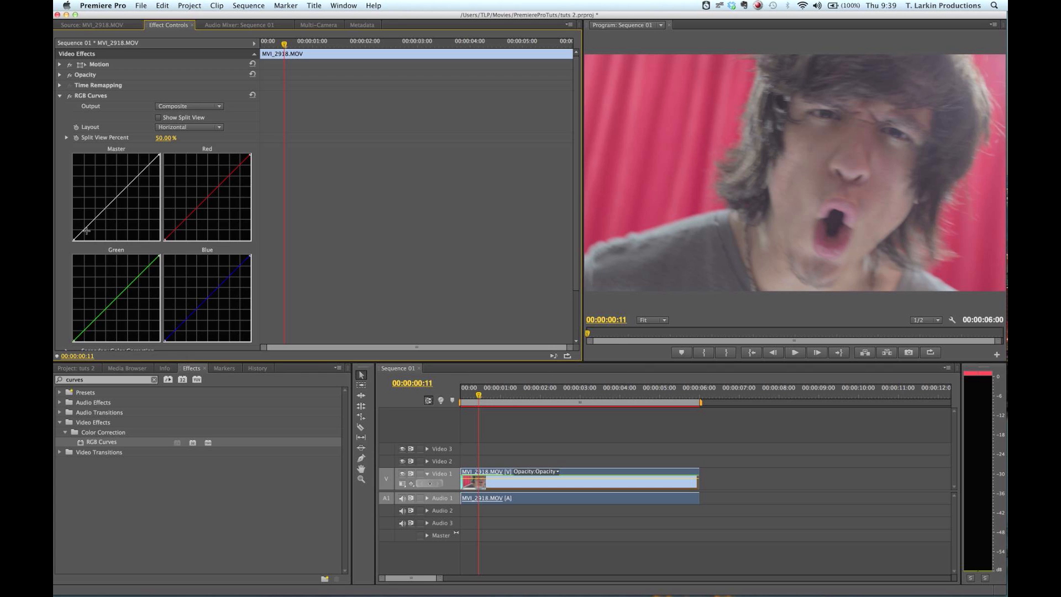
mouse_move(124, 214)
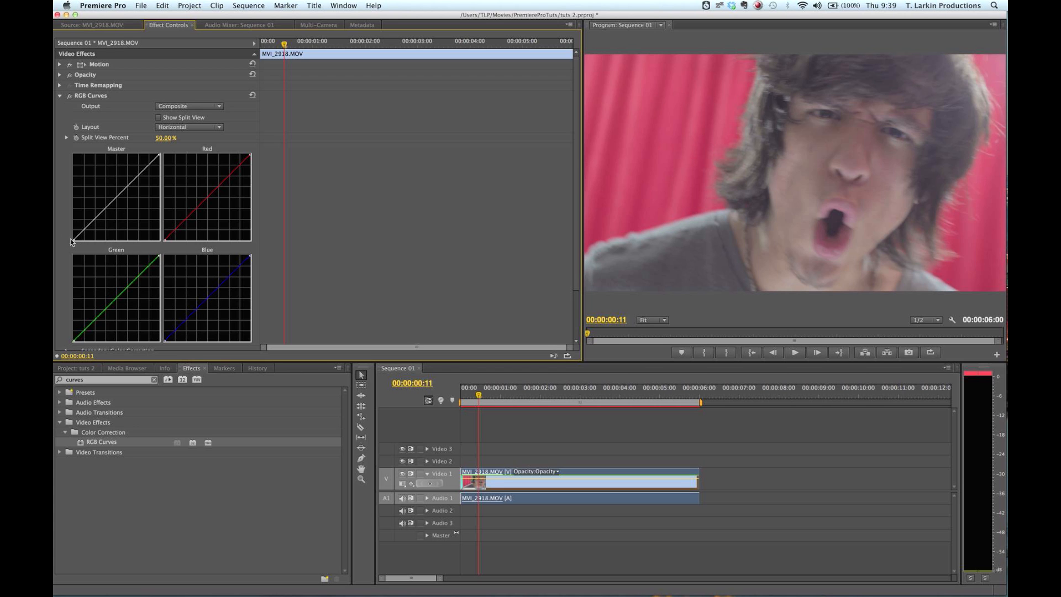
mouse_move(164, 156)
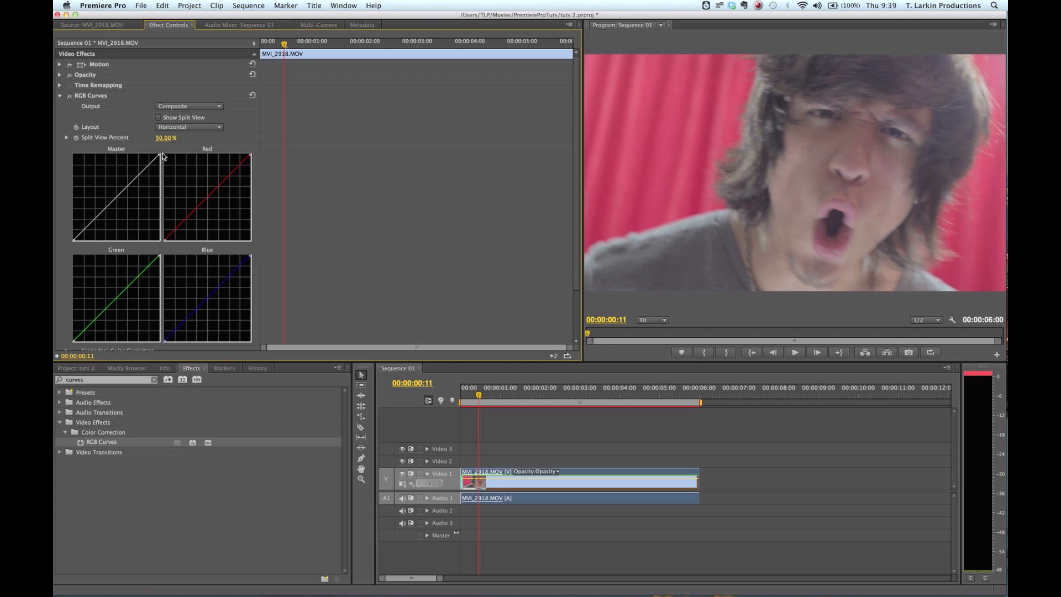
mouse_move(216, 224)
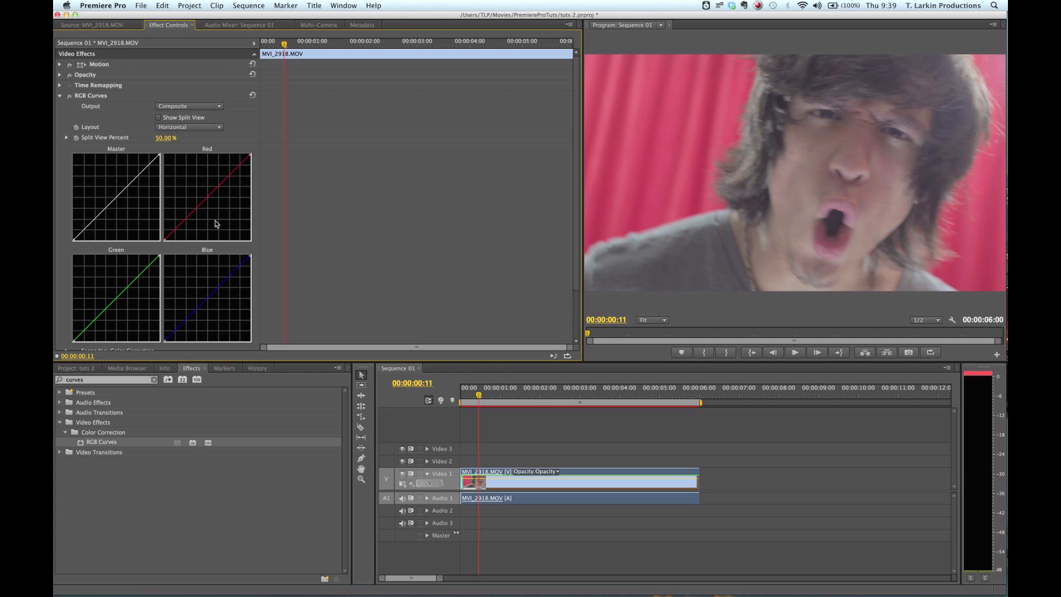
mouse_move(242, 181)
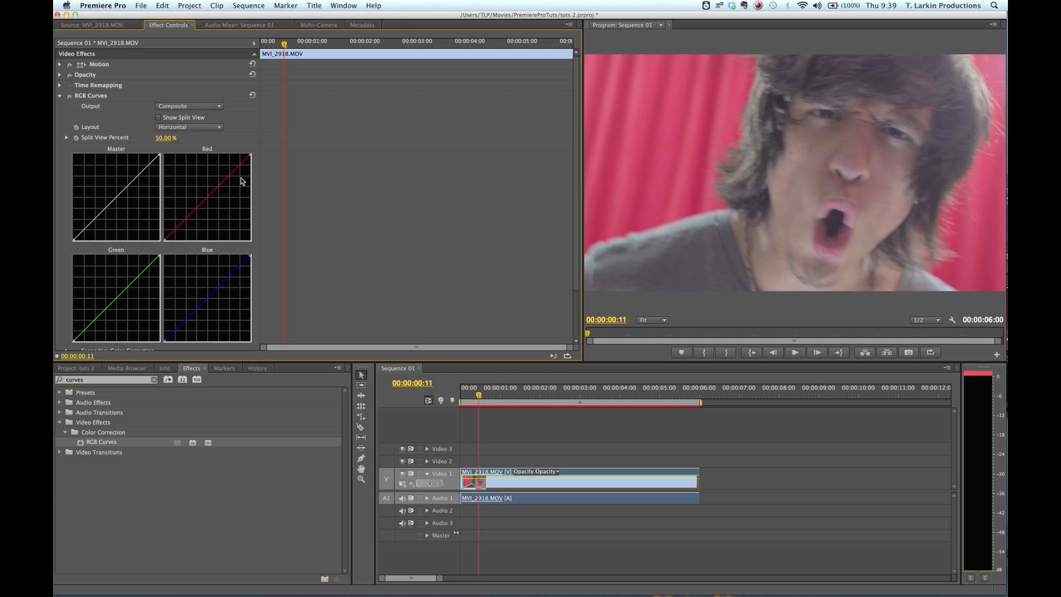
mouse_move(217, 226)
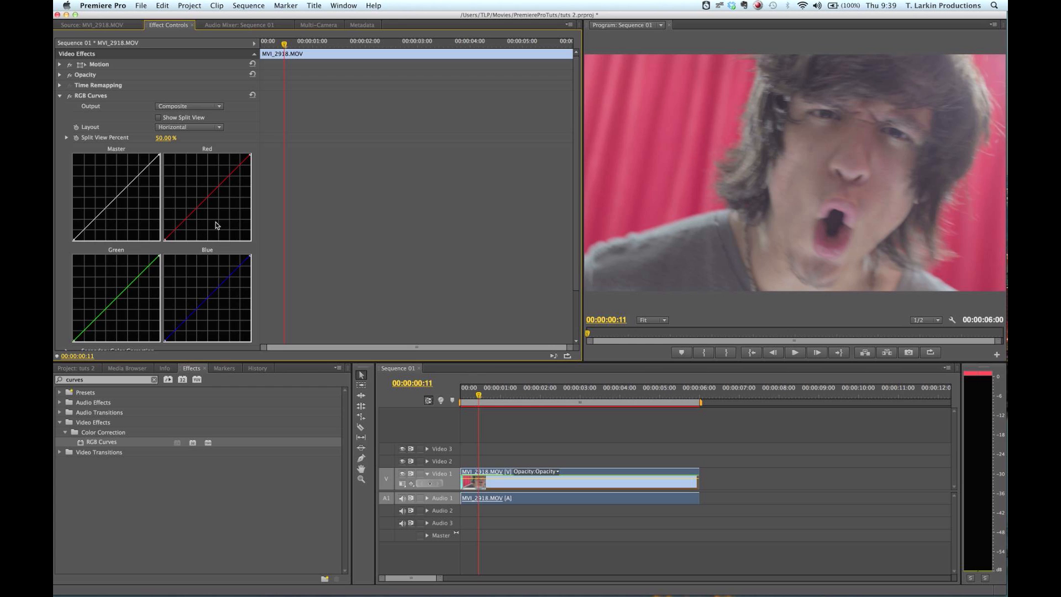
mouse_move(173, 234)
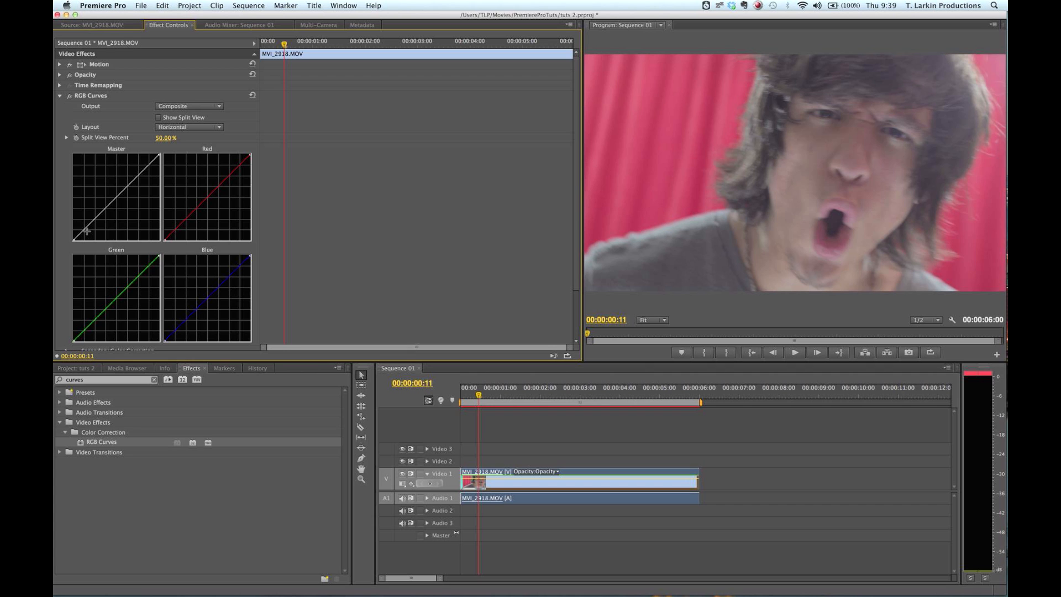
Step: Bend the Master curve into an S-shape: shadows pulled down, highlights pushed up
left_click_drag(98, 230, 80, 233)
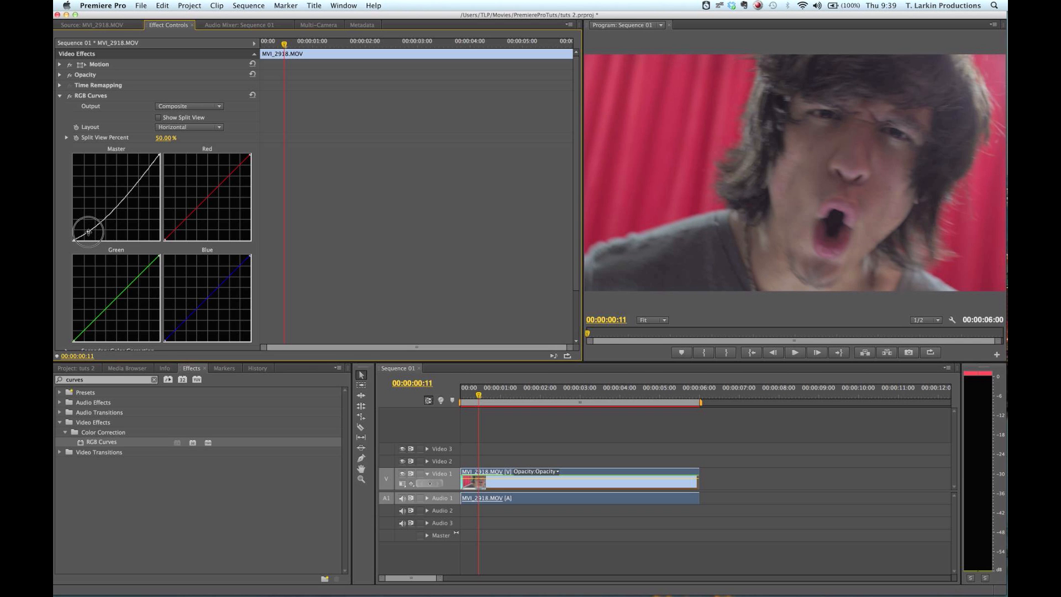
mouse_move(142, 190)
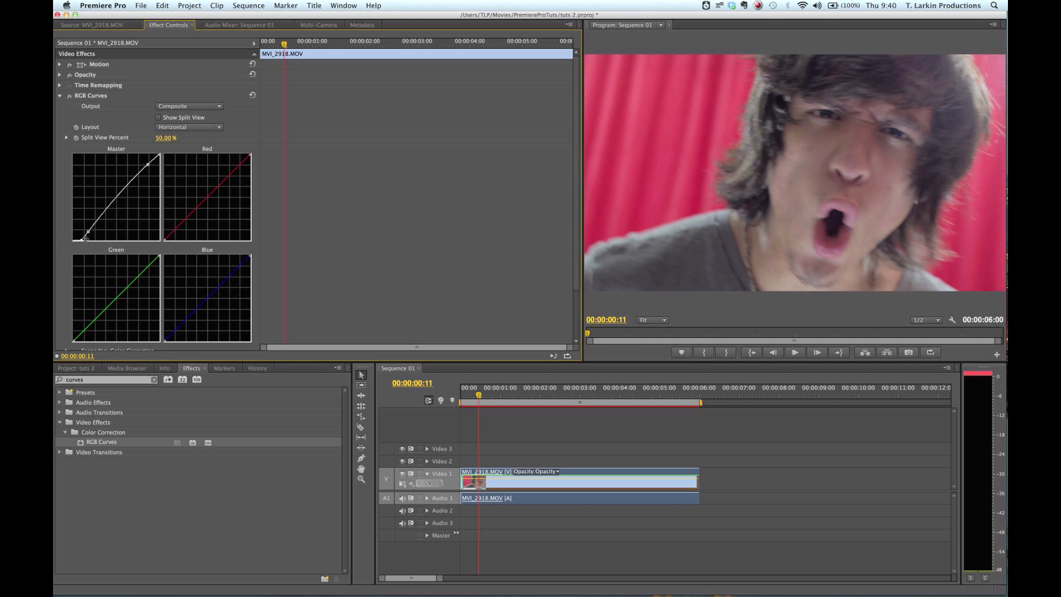
left_click_drag(92, 233, 90, 231)
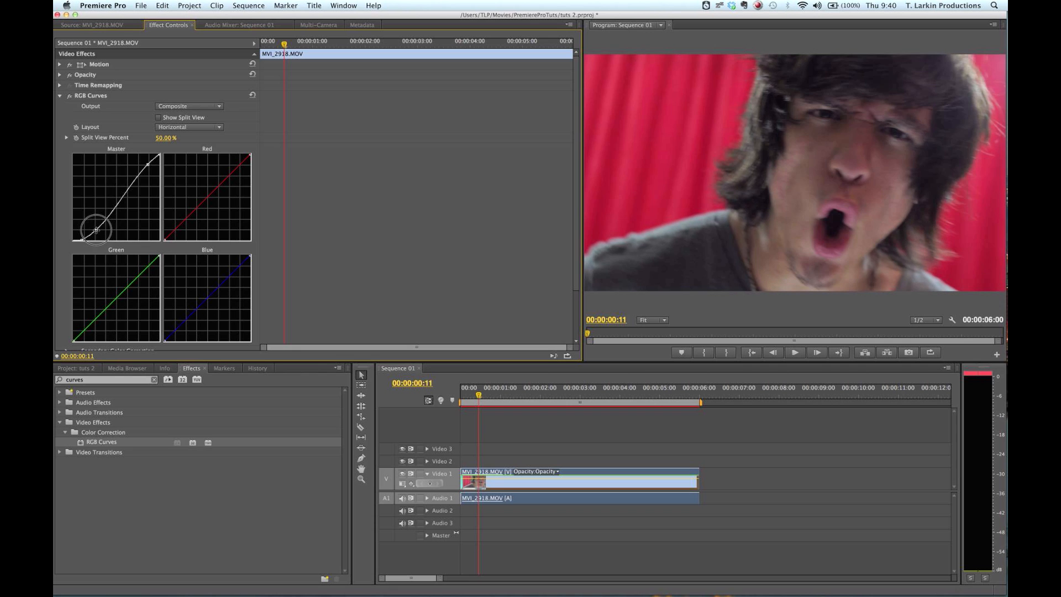
left_click_drag(95, 230, 121, 200)
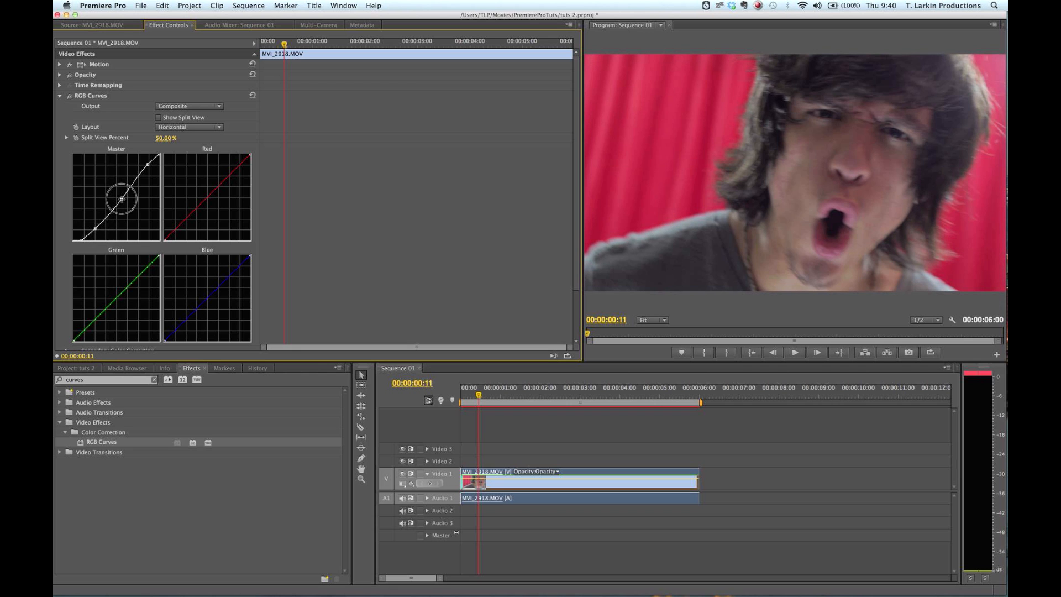
left_click_drag(128, 189, 119, 197)
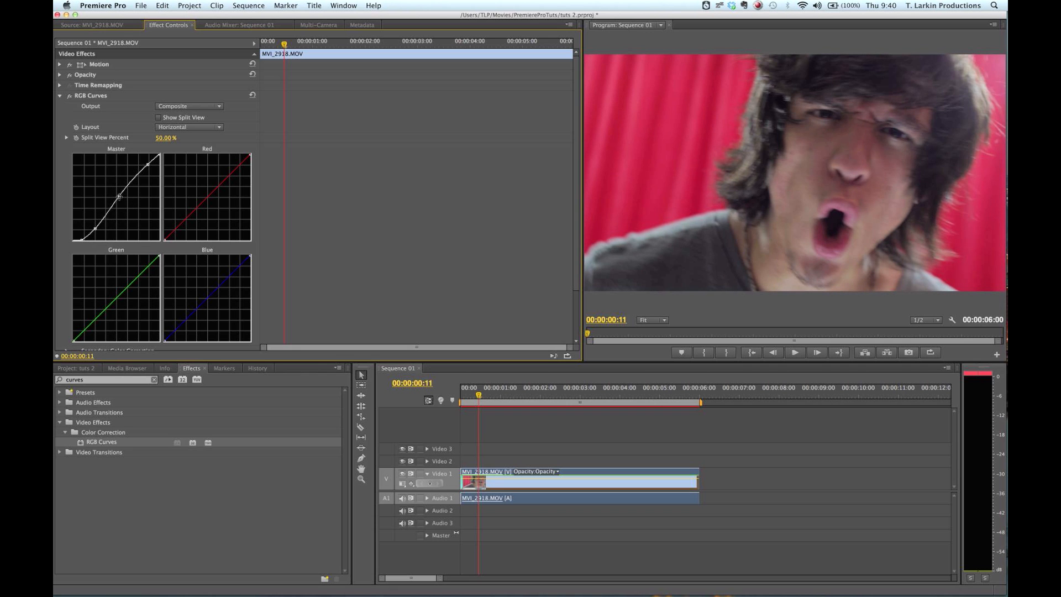
left_click_drag(118, 195, 97, 227)
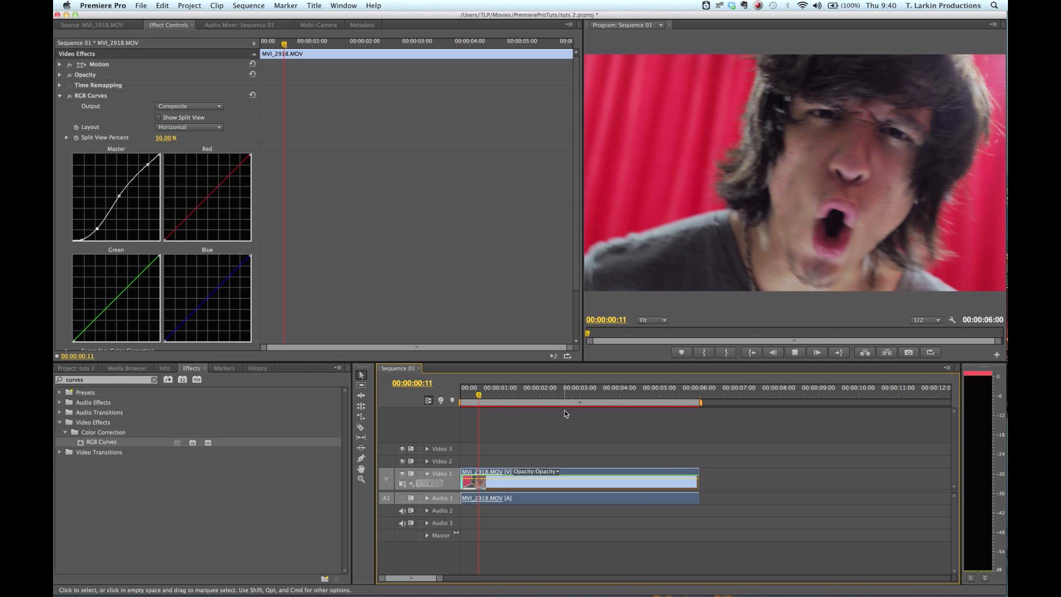
Step: Scrub the playhead to a sharper frame around 00:00:02:06
left_click(547, 388)
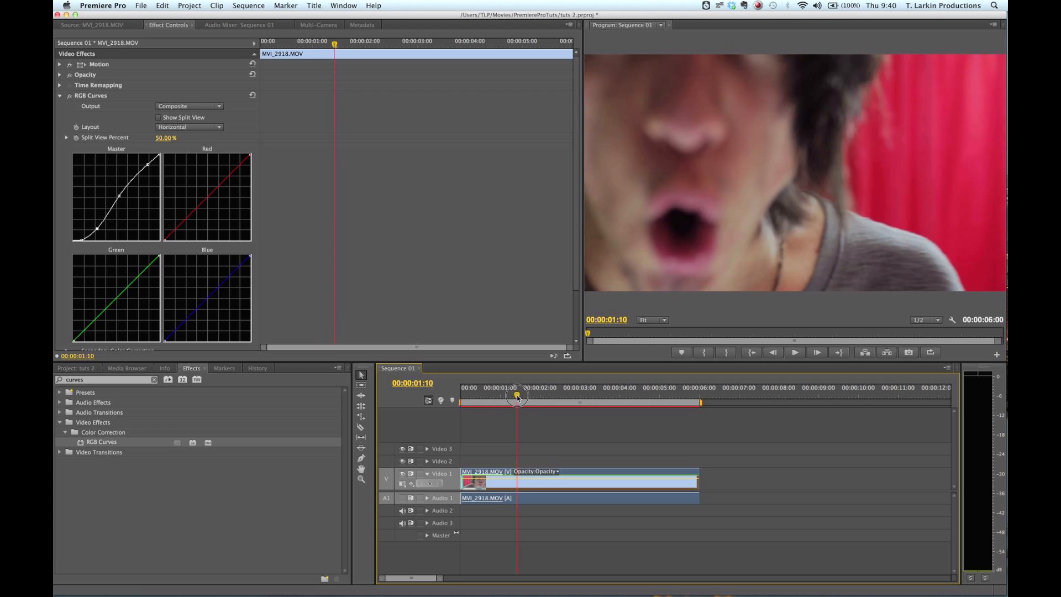
left_click_drag(516, 397, 555, 397)
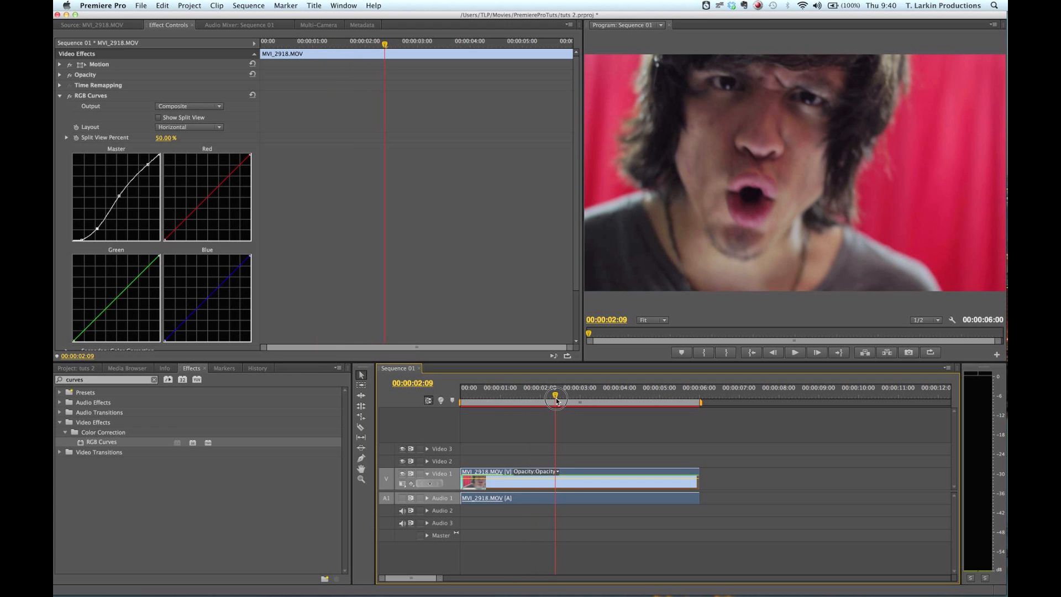
left_click_drag(555, 397, 550, 397)
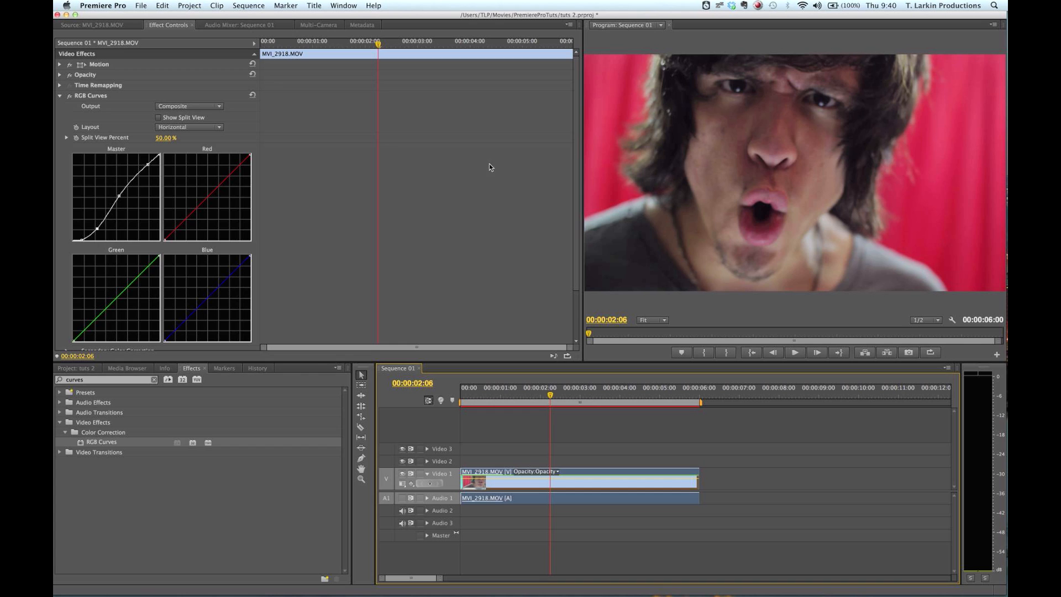
mouse_move(181, 228)
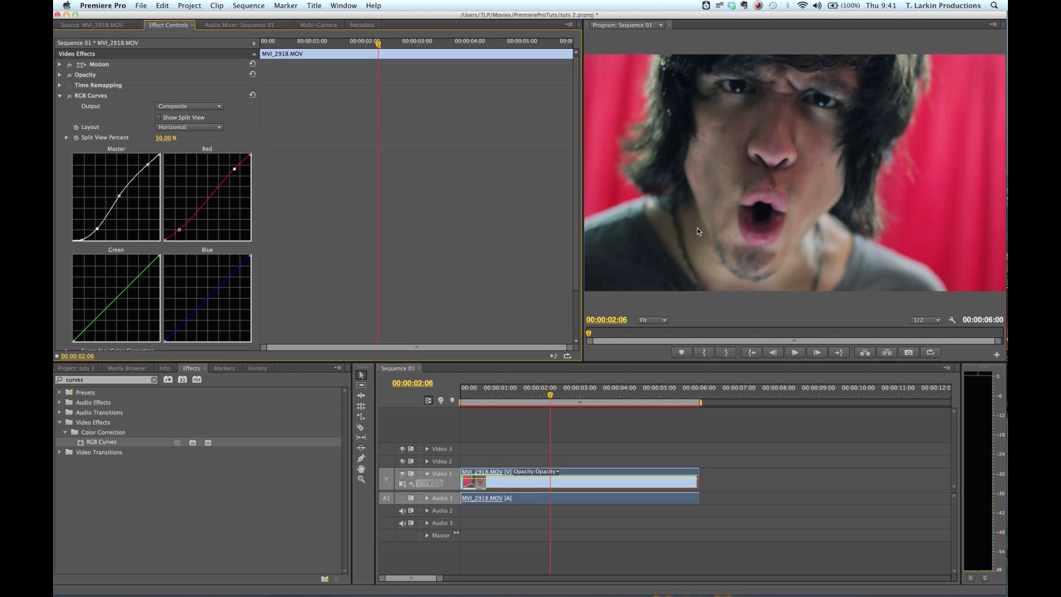
mouse_move(695, 241)
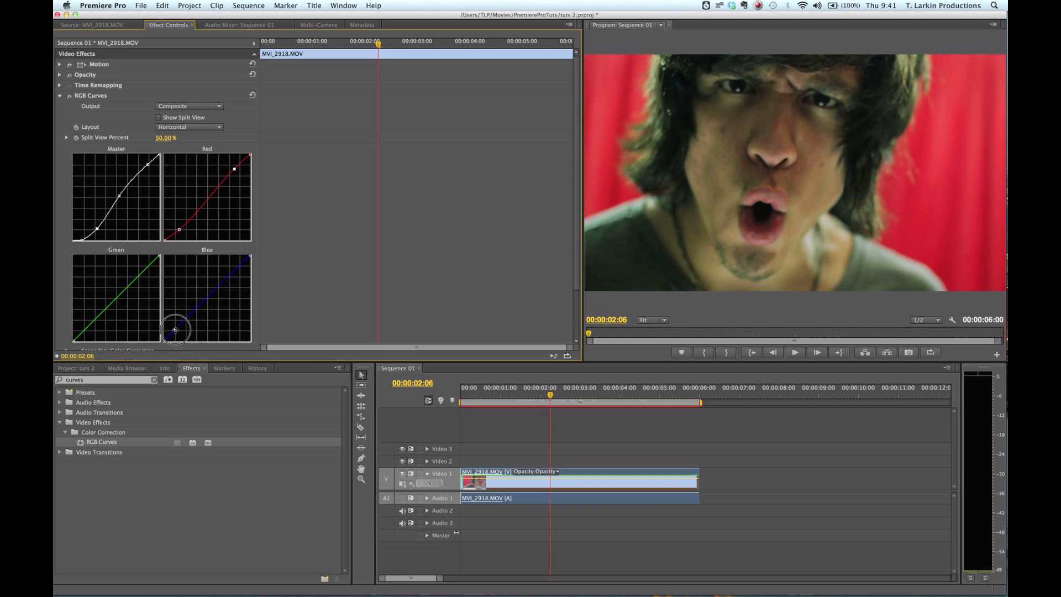
Step: Reshape the Blue curve's shadow point for a cooler cast
left_click_drag(179, 329, 175, 332)
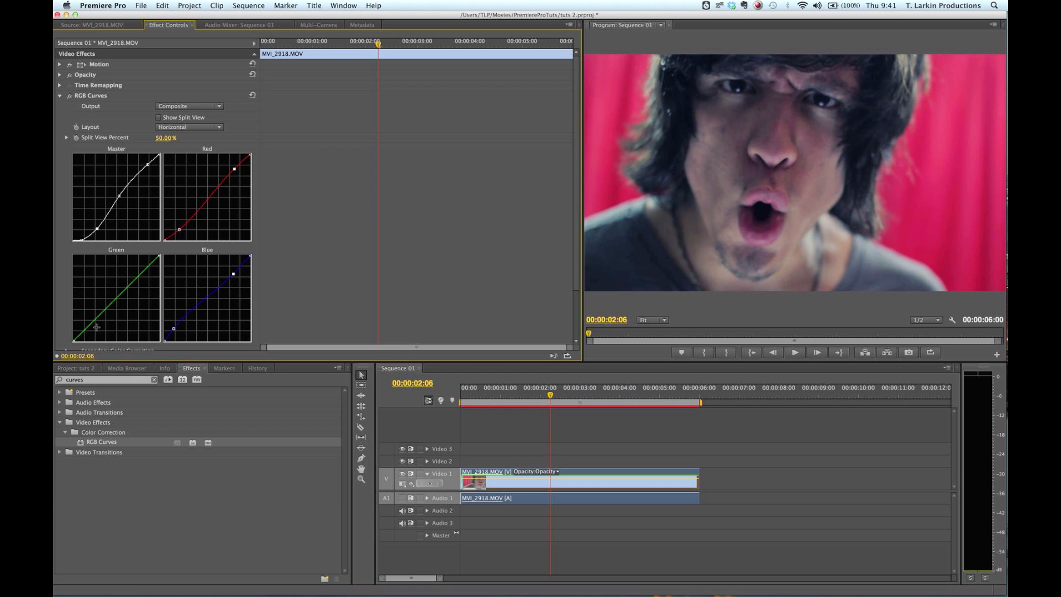
mouse_move(122, 309)
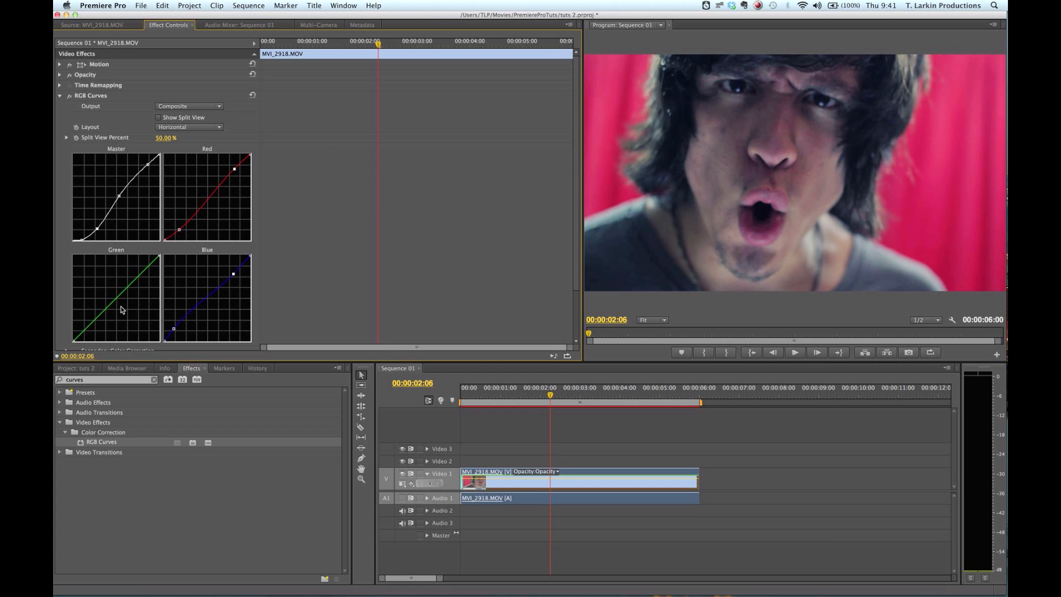
mouse_move(207, 309)
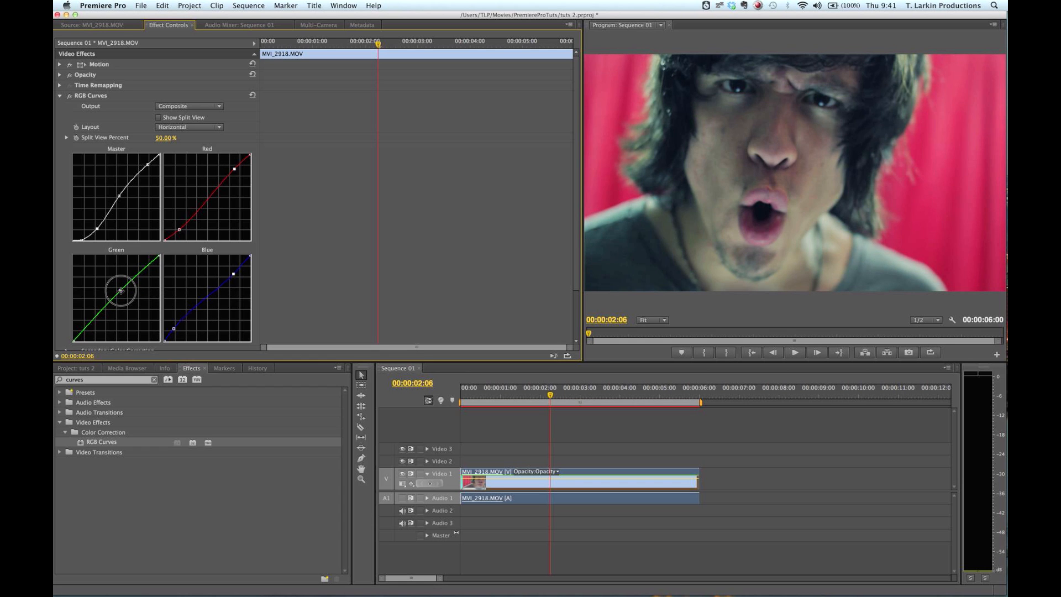
Step: Adjust the Green curve midtones and retune the Master curve's shadows
left_click_drag(121, 290, 124, 289)
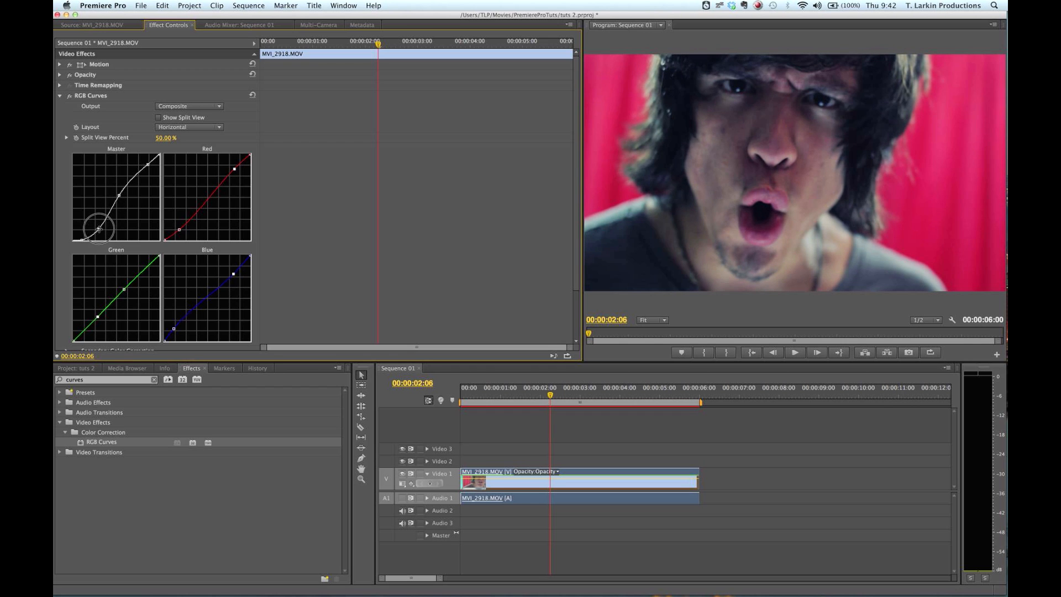
left_click_drag(550, 394, 525, 395)
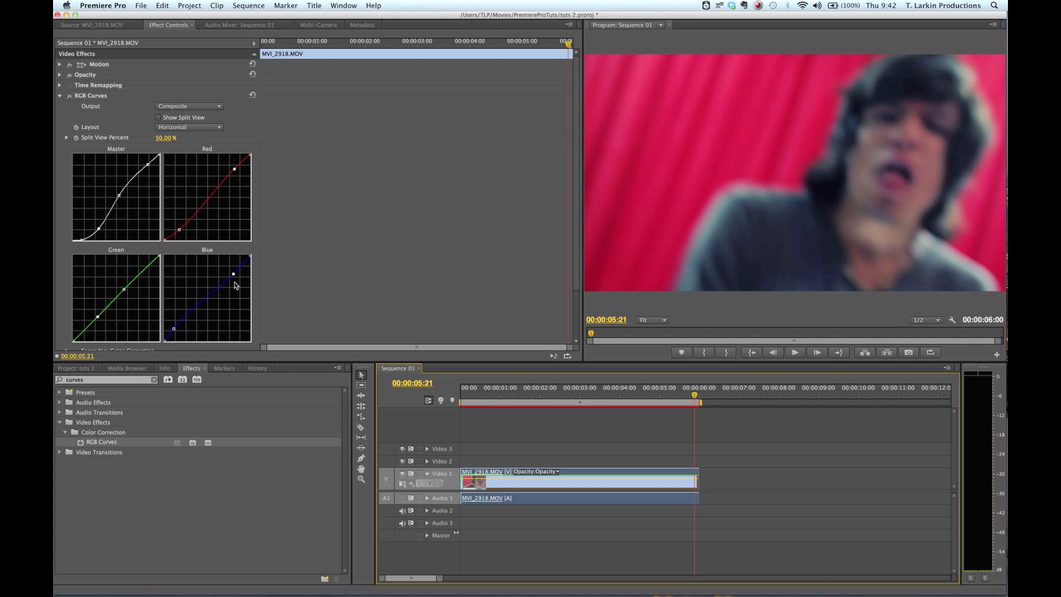
mouse_move(120, 200)
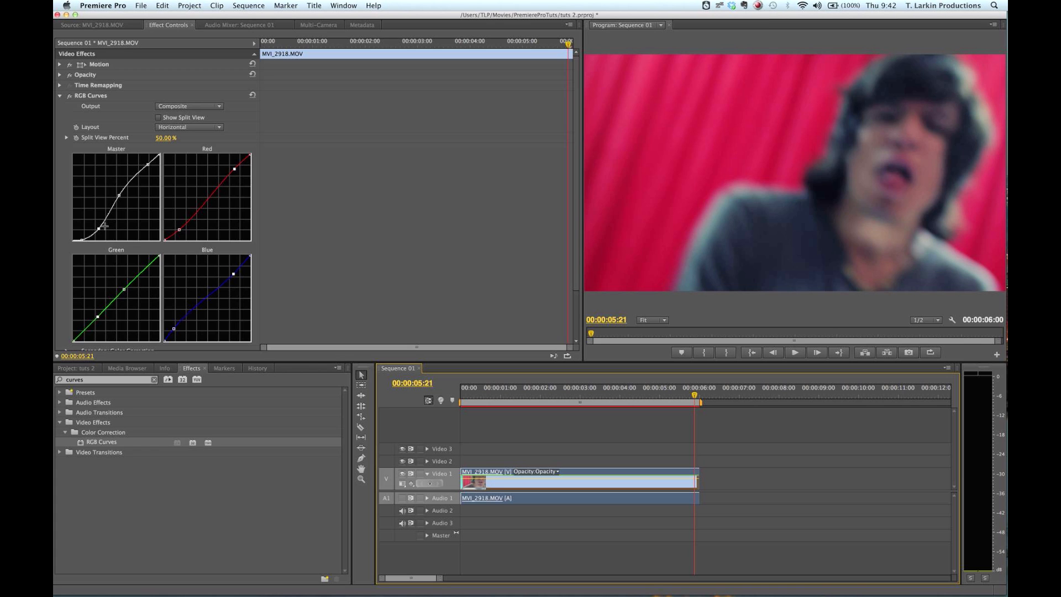
mouse_move(512, 395)
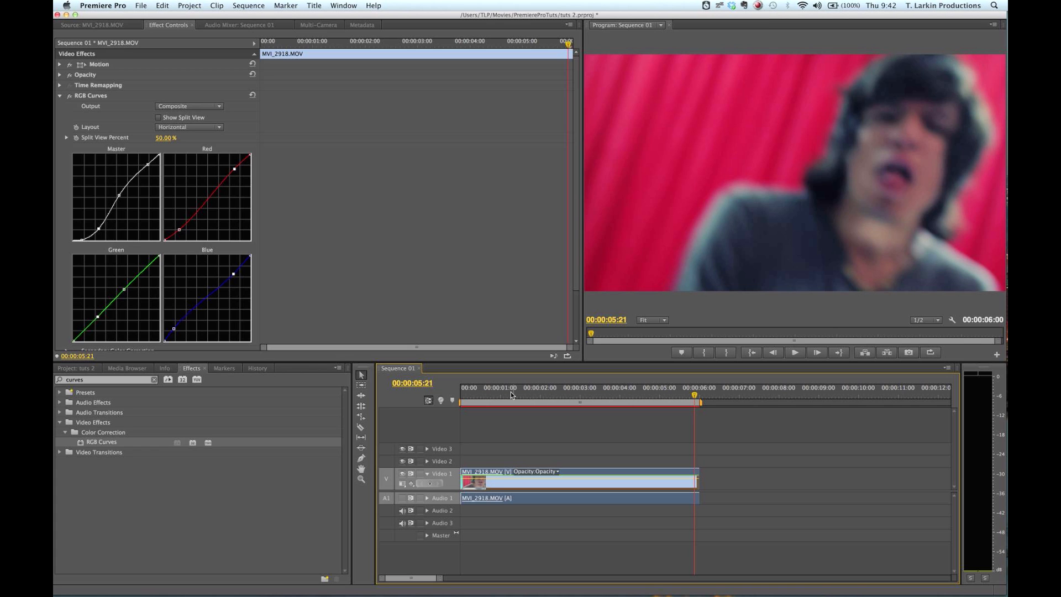
Step: Move the playhead to early and later frames to preview the grade
left_click(501, 388)
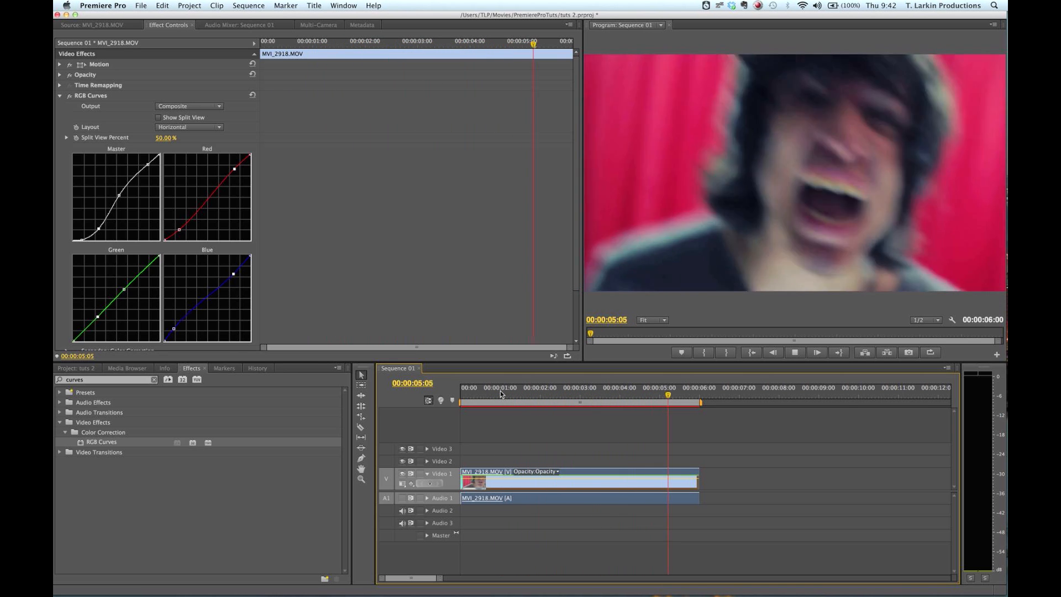
left_click(466, 388)
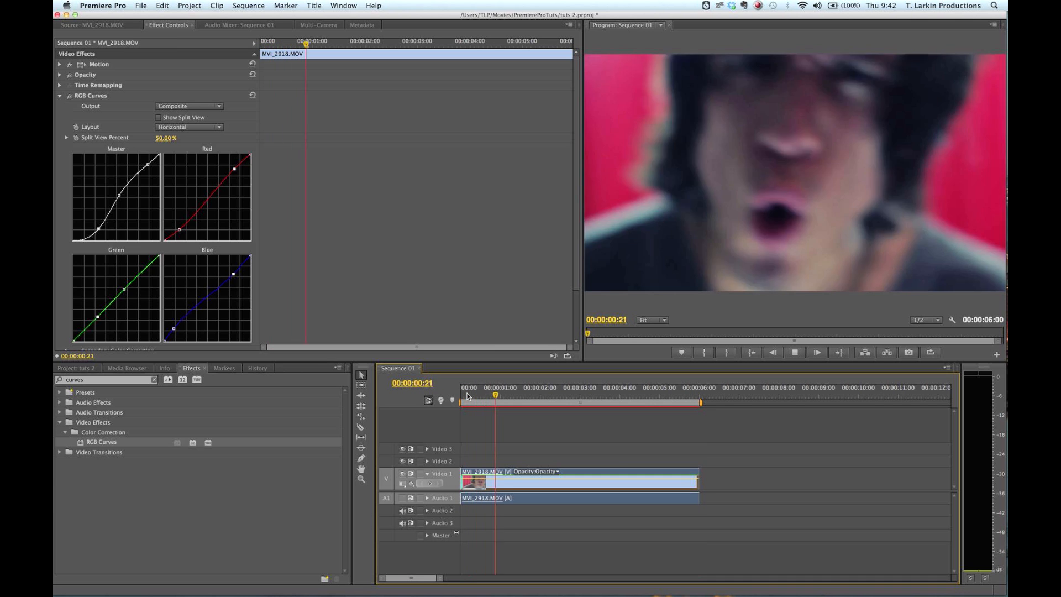
left_click(562, 401)
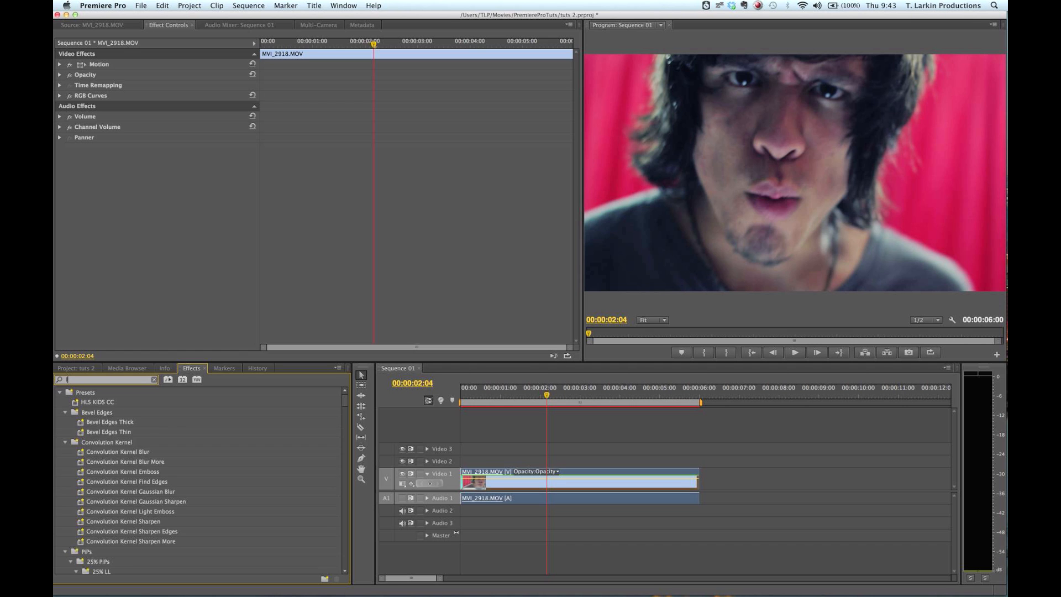
Step: Search the effects for 'hls', clear it, then filter to 'tint'
type("hls")
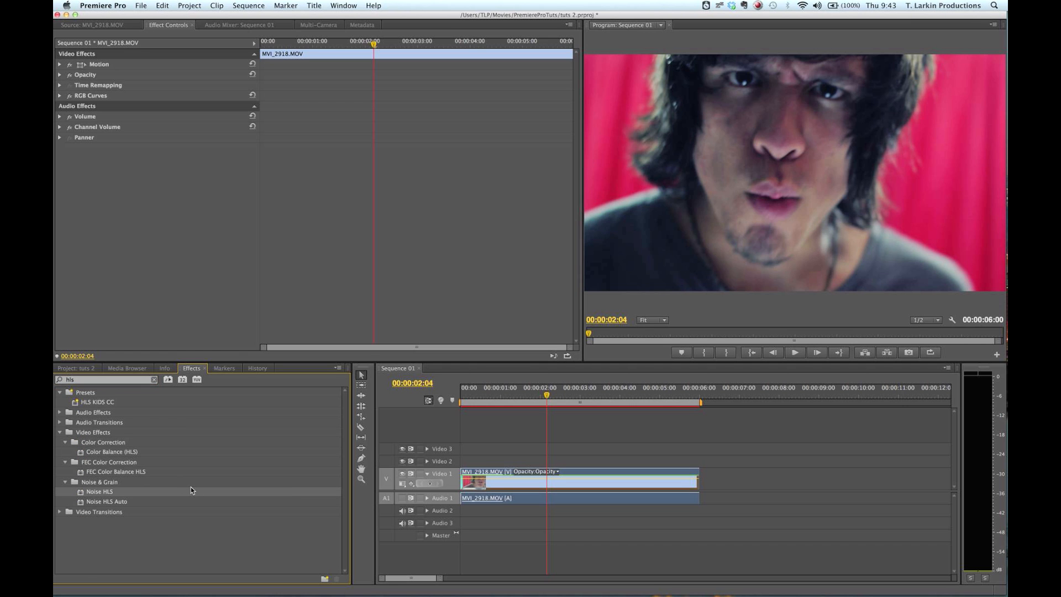
left_click(105, 379)
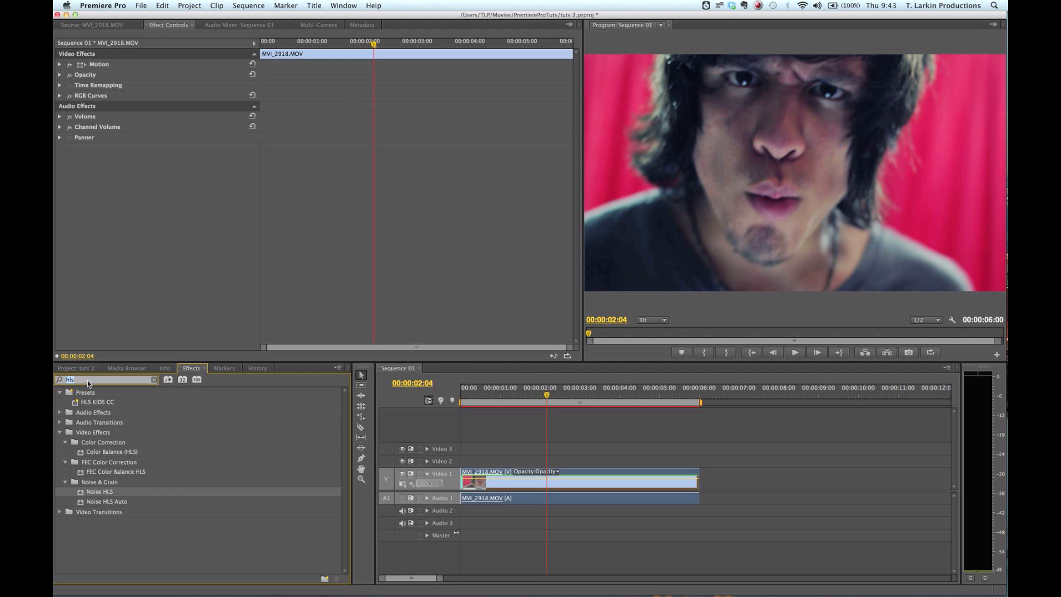
type("tint")
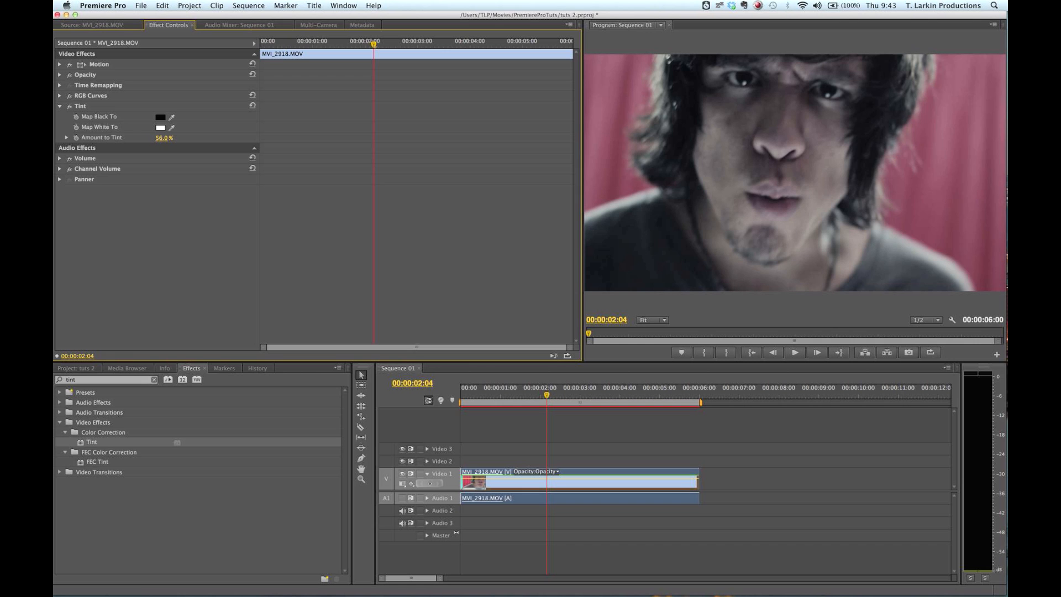
Step: Lower Amount to Tint to 15%, save, and collapse the Tint effect
left_click_drag(163, 137, 160, 137)
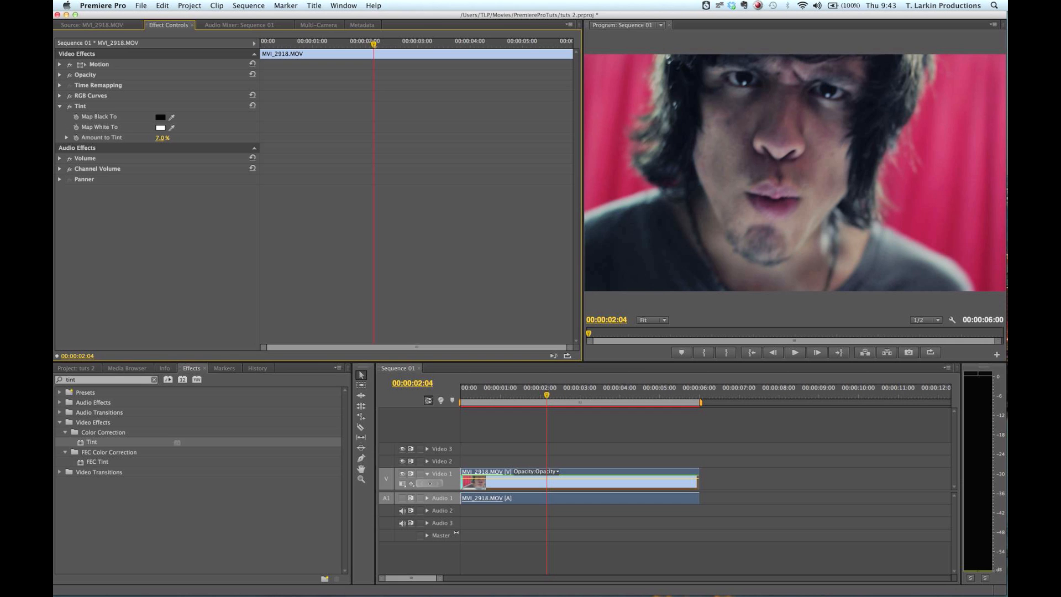
left_click_drag(162, 137, 166, 137)
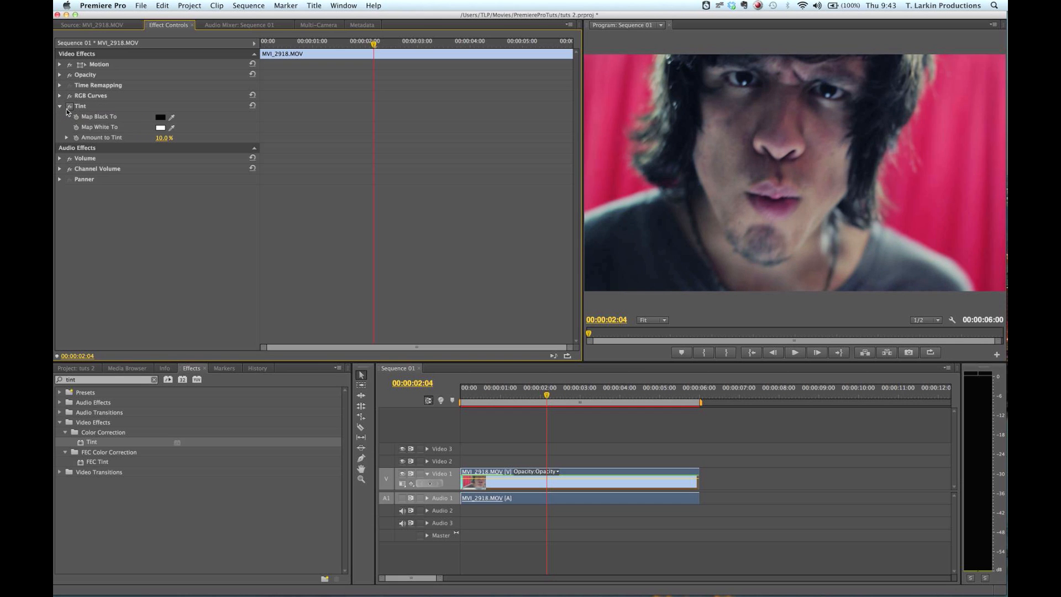
key("cmd+s")
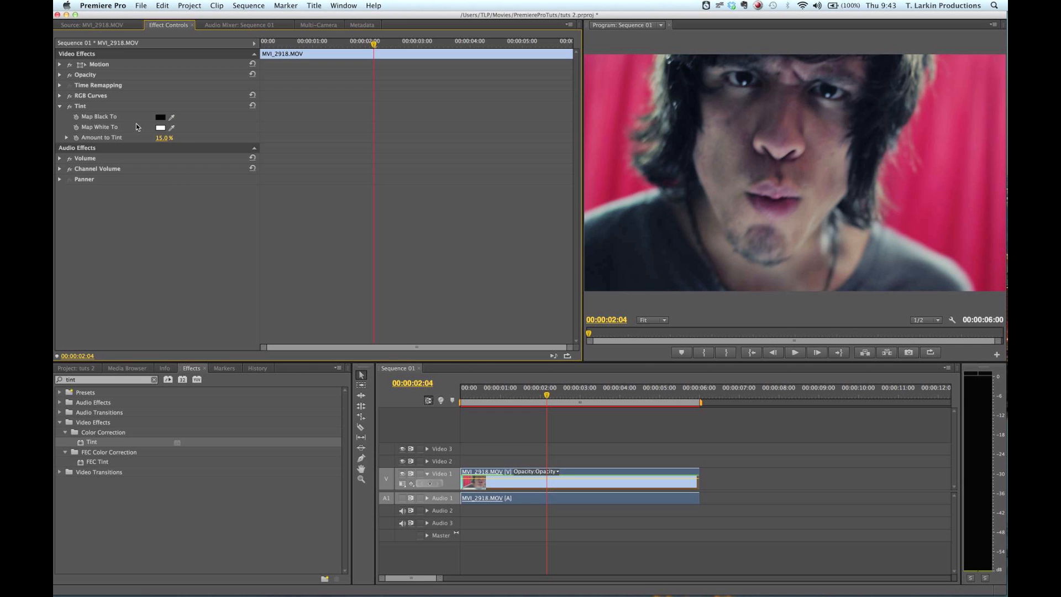
left_click(59, 106)
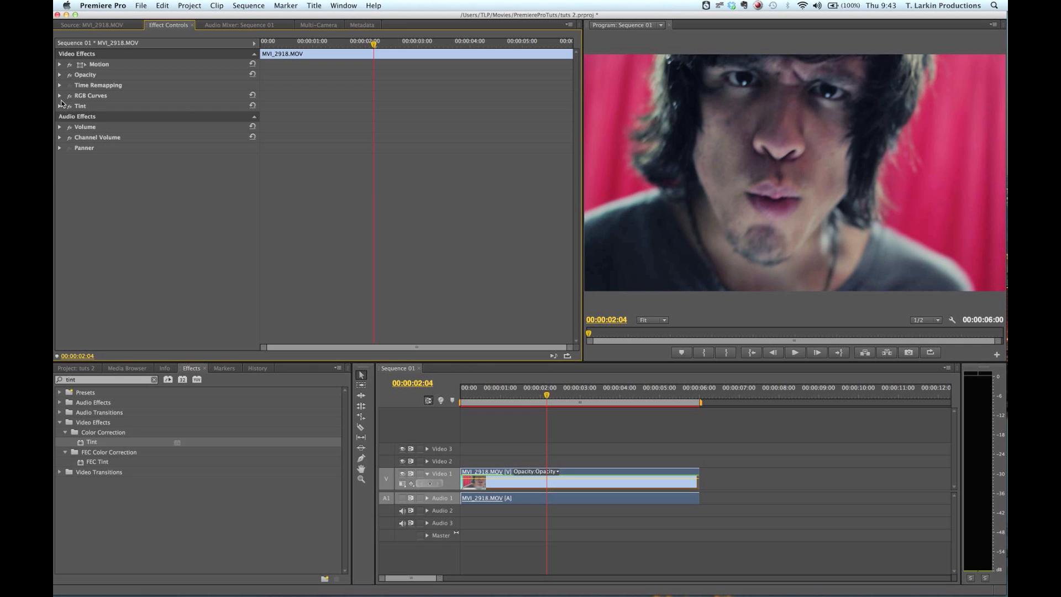
left_click(59, 95)
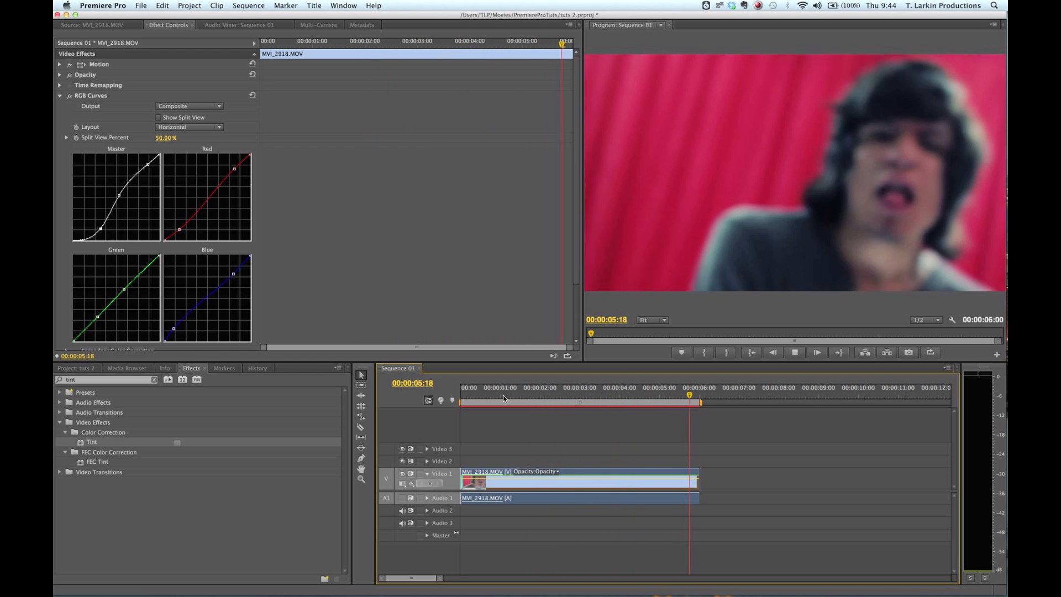
left_click(474, 396)
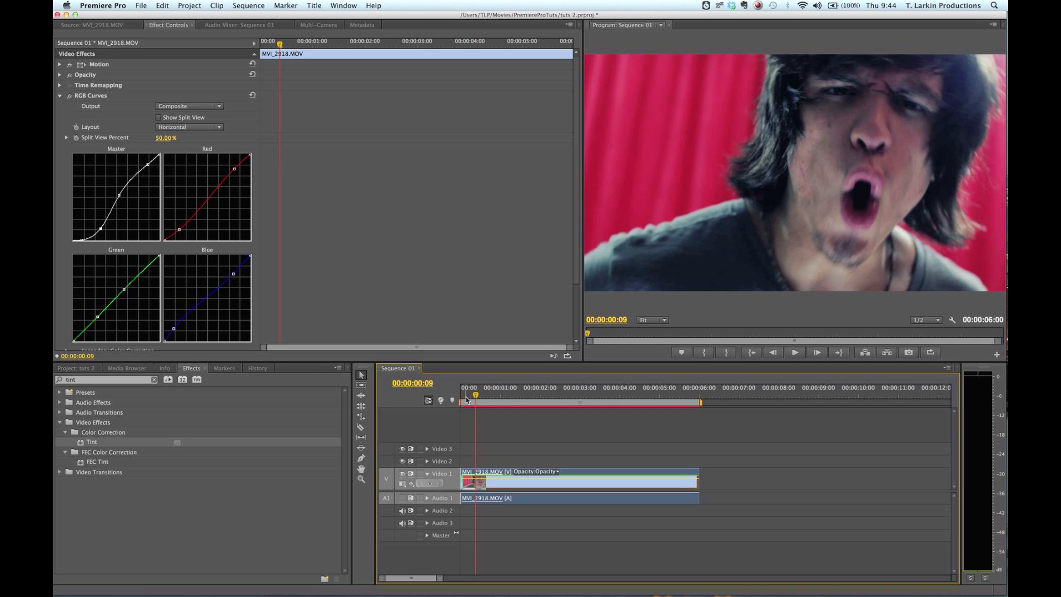
left_click(60, 95)
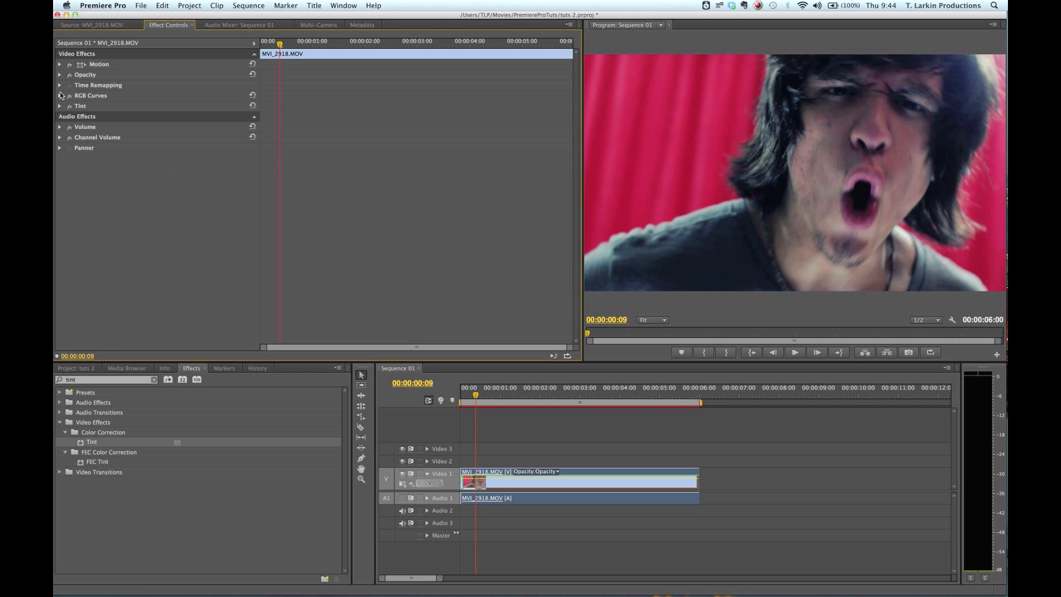
mouse_move(573, 481)
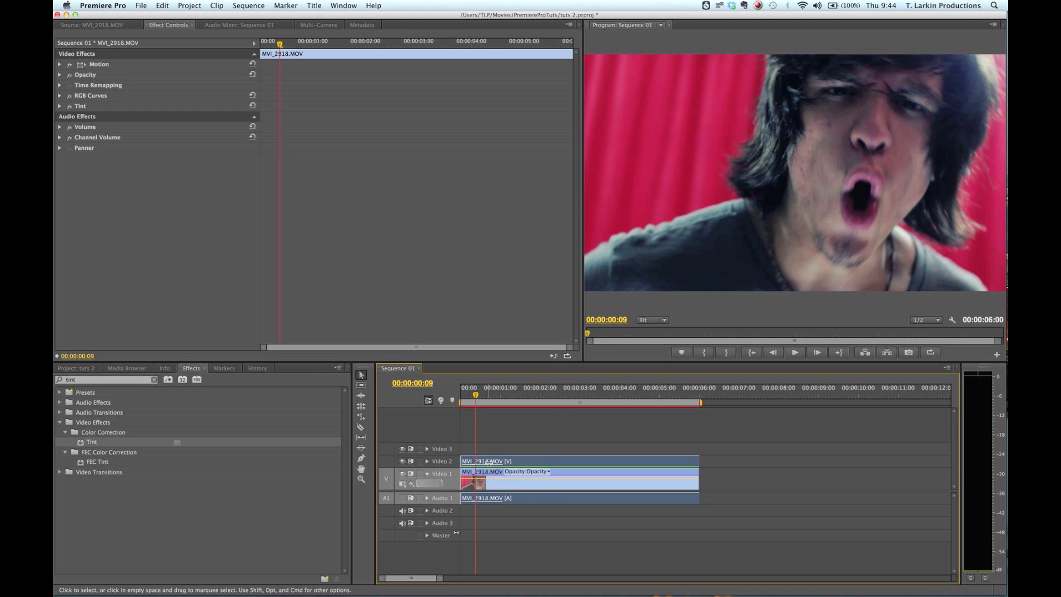
mouse_move(106, 100)
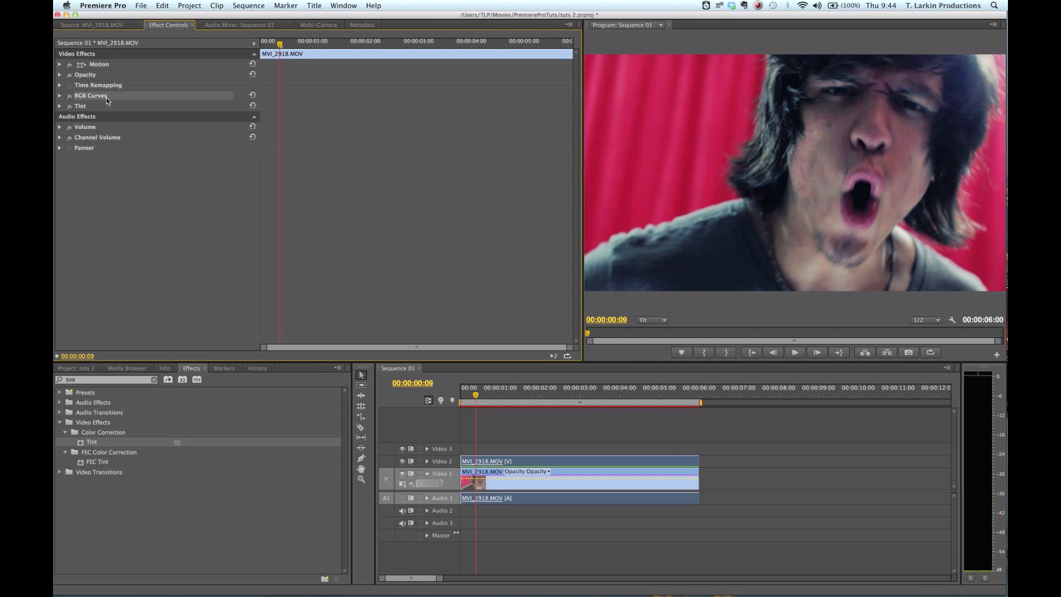
Step: Remove the clip's audio so only the graded video remains on Video 1
left_click(92, 100)
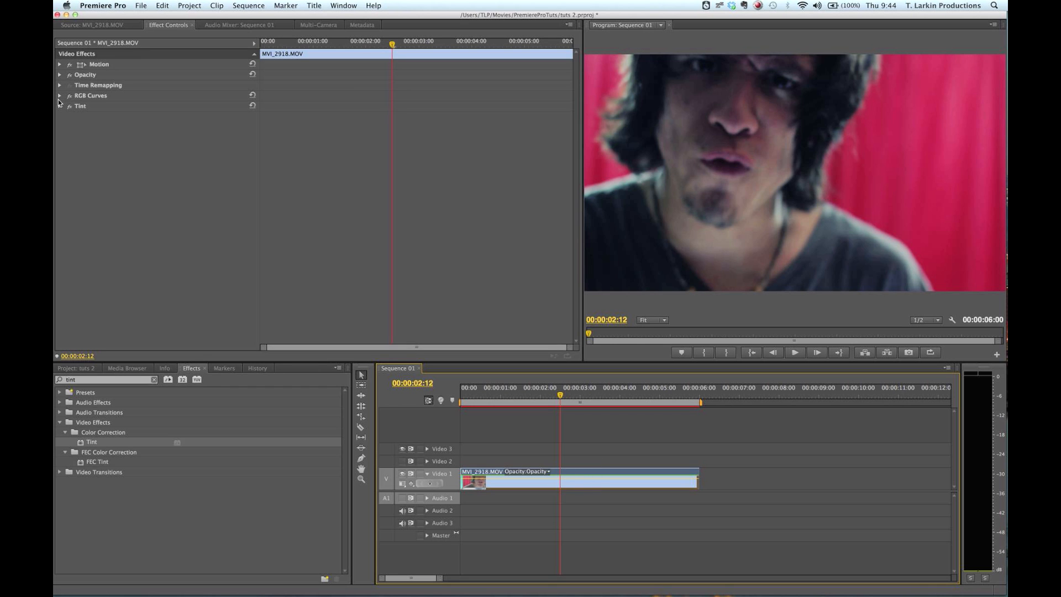
Step: Expand RGB Curves in Effect Controls to show the S-shaped master and adjusted red/blue curves
left_click(60, 95)
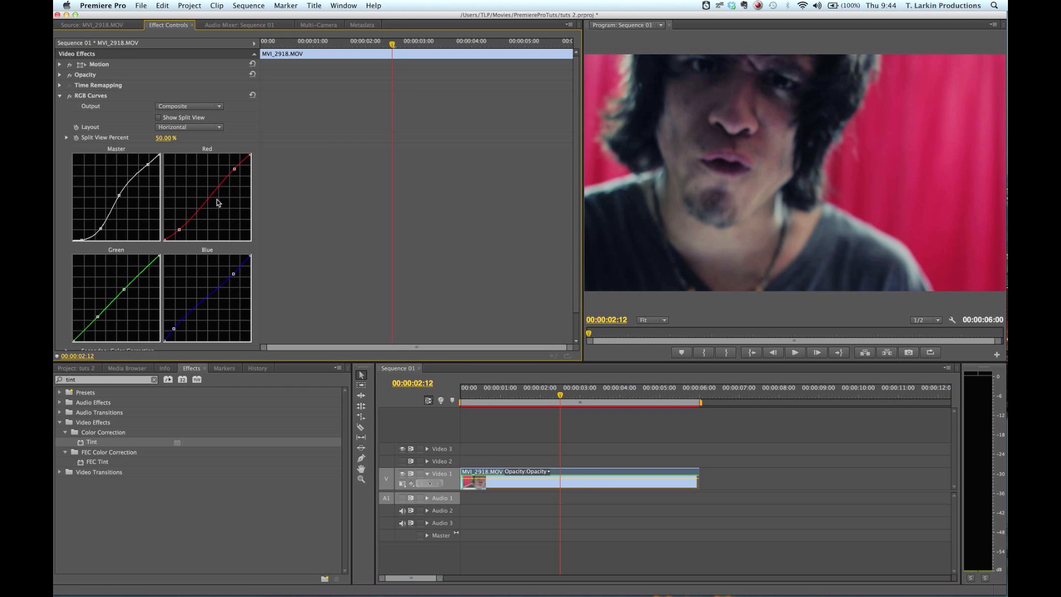
scroll("down", 3)
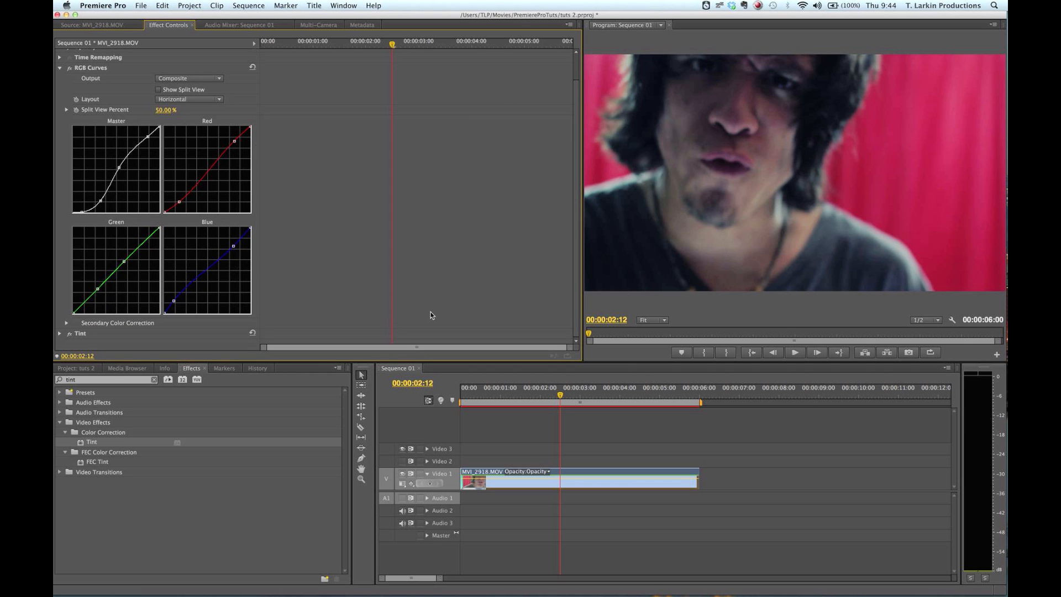
mouse_move(350, 282)
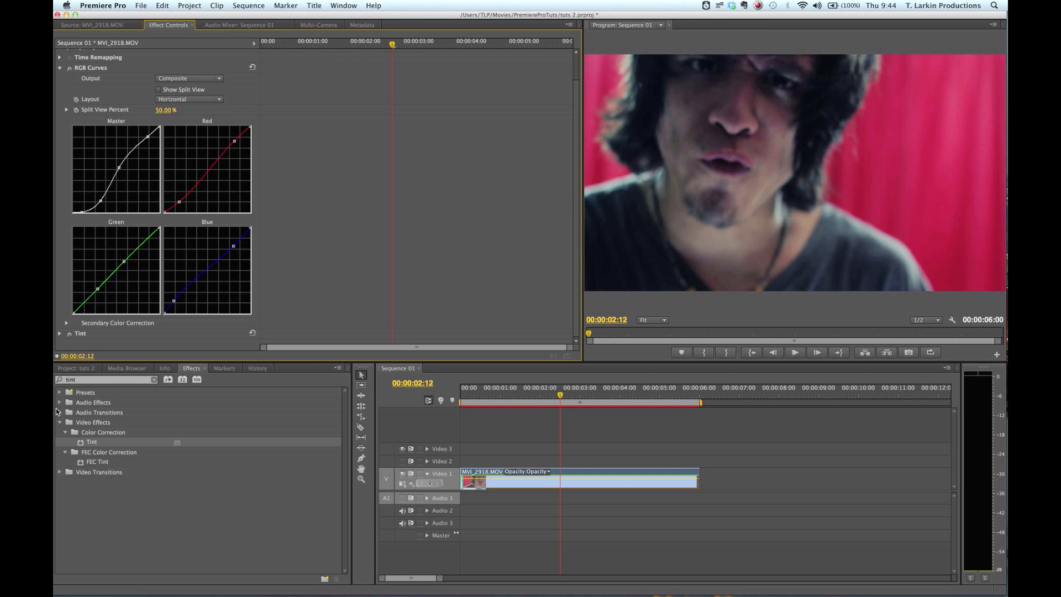
left_click(102, 380)
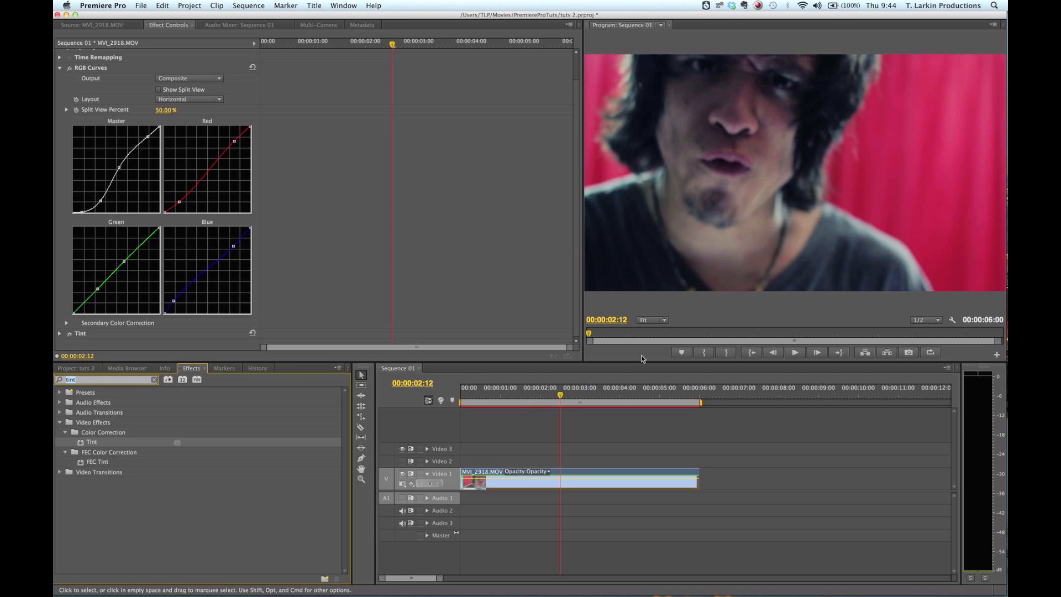
Step: Scrub the playhead around two seconds in to review the grade
left_click_drag(559, 395, 523, 395)
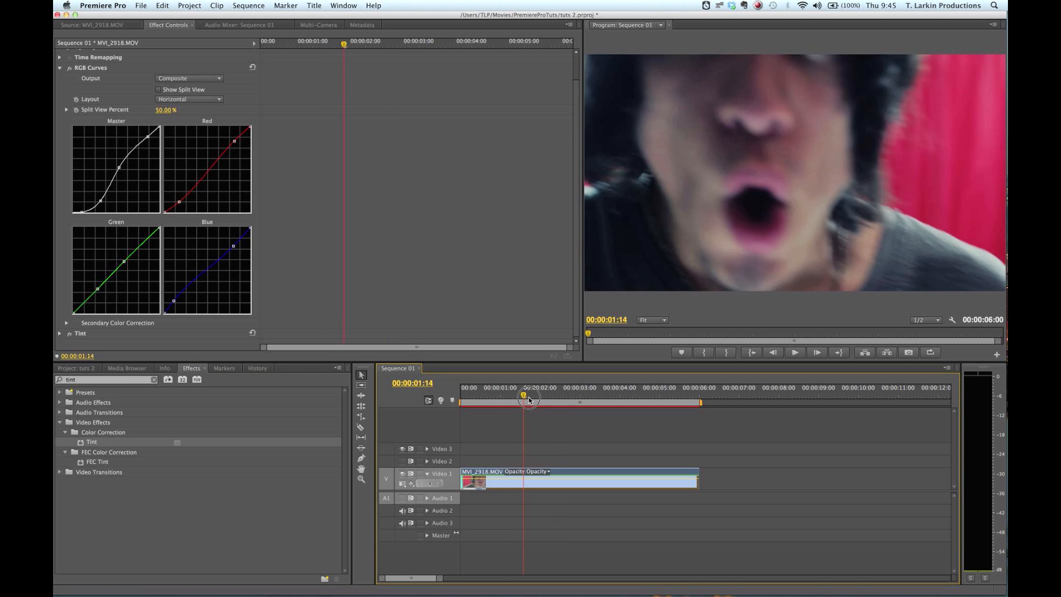
left_click_drag(522, 400, 562, 406)
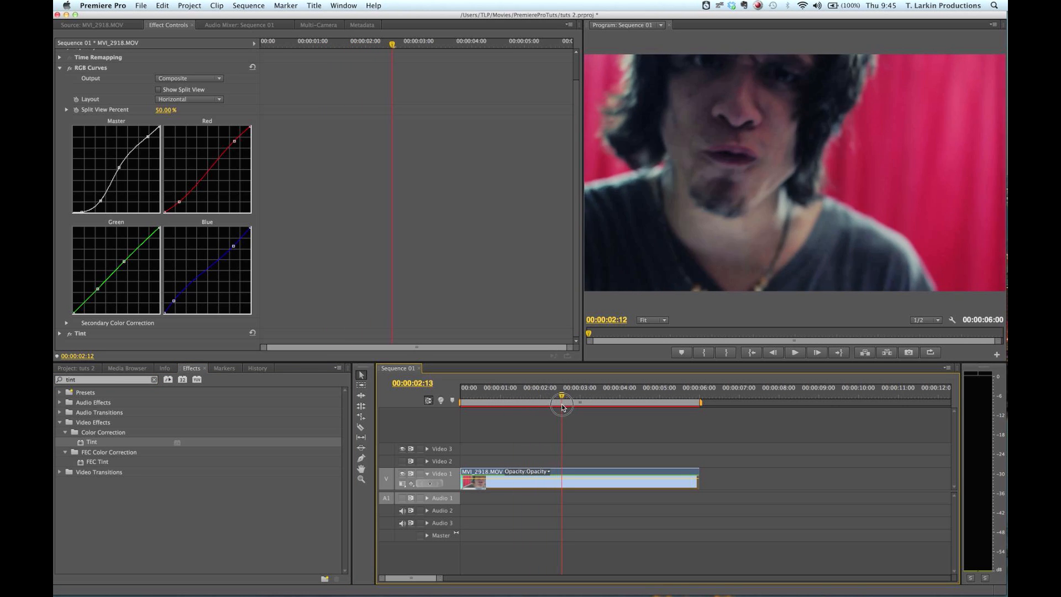
left_click_drag(562, 396, 564, 396)
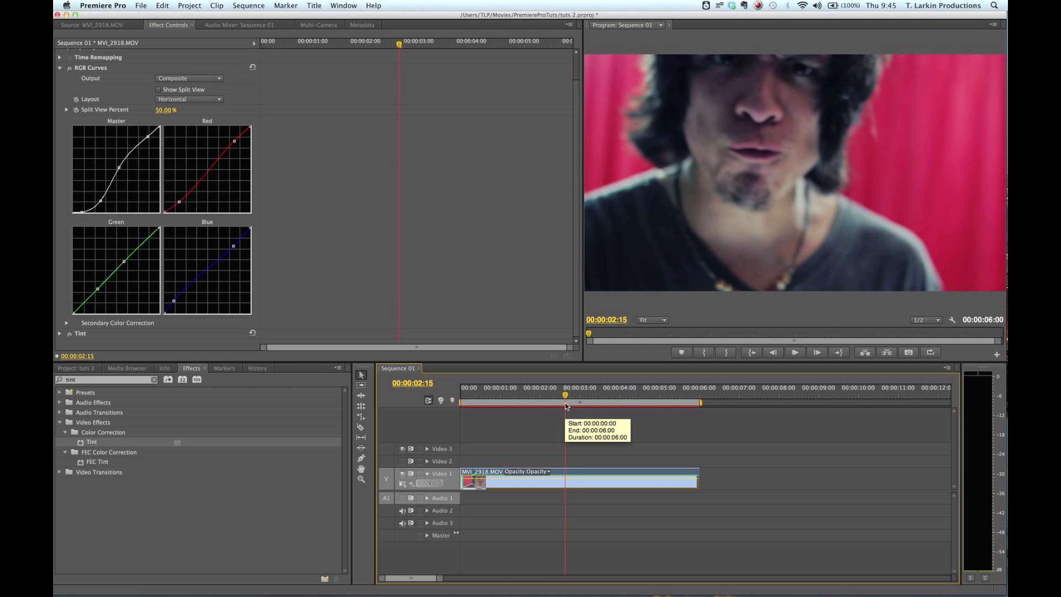